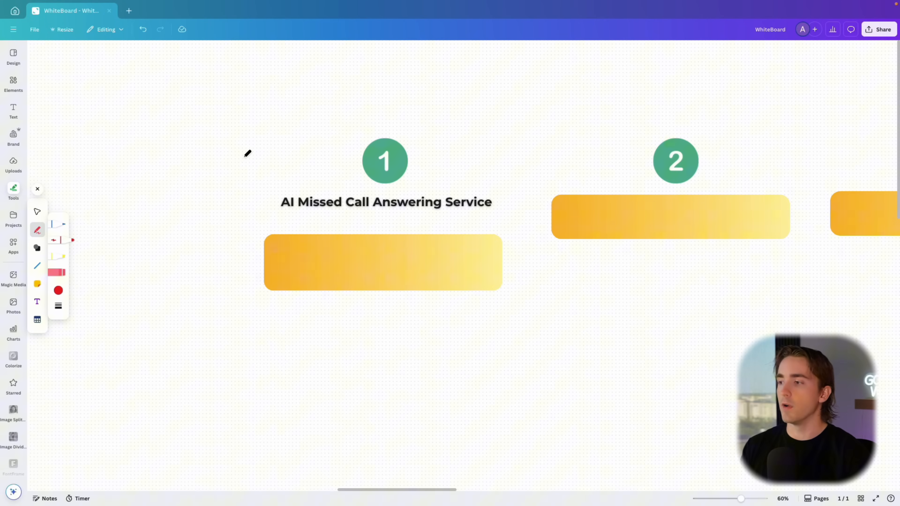
# Step: Draw a red underline beneath the 'AI Missed Call Answering Service' title with the pen
pyautogui.moveTo(274, 214); pyautogui.dragTo(347, 215)
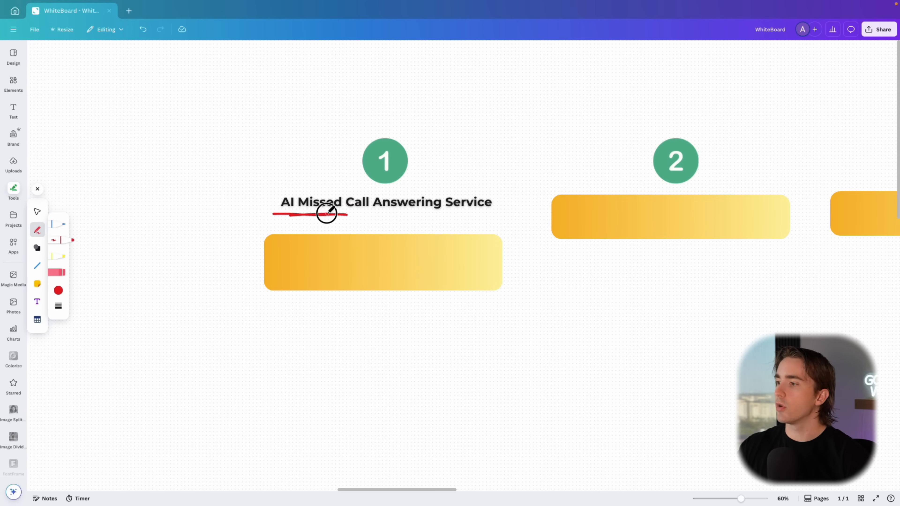
pyautogui.moveTo(327, 214); pyautogui.dragTo(445, 210)
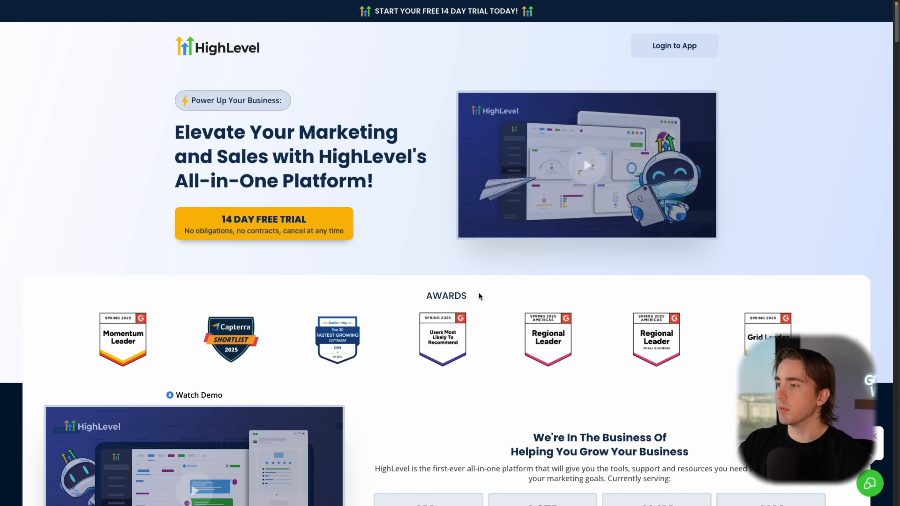
# Step: Enter the account, reach AI Agents, check Agent Studio, and land on the Voice AI overview
pyautogui.click(674, 45)
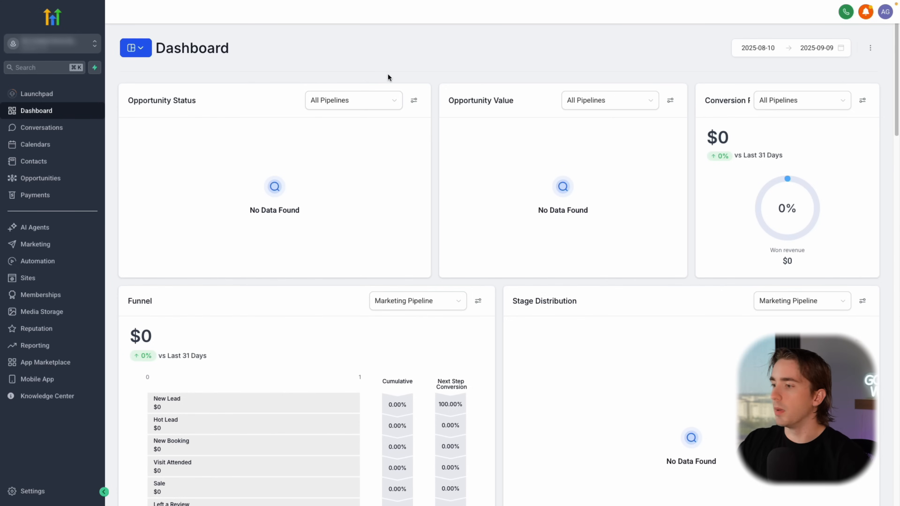
pyautogui.moveTo(223, 165)
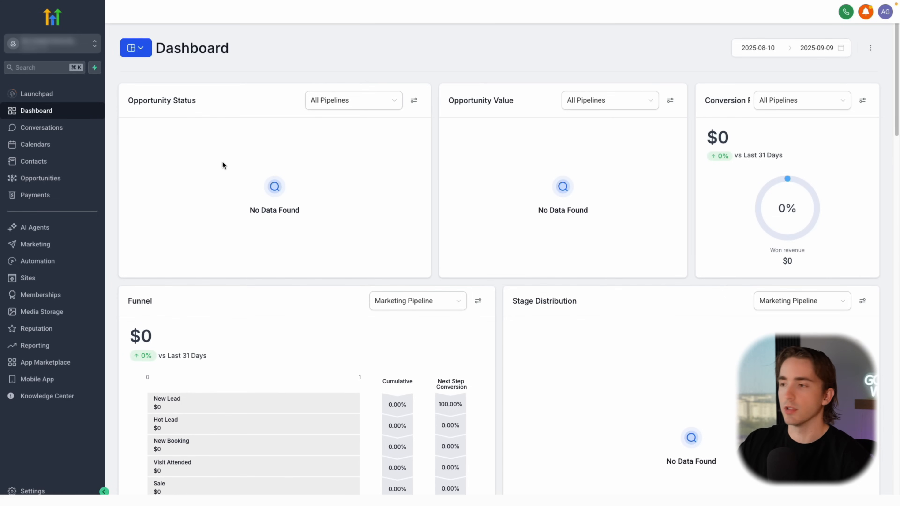
pyautogui.click(34, 228)
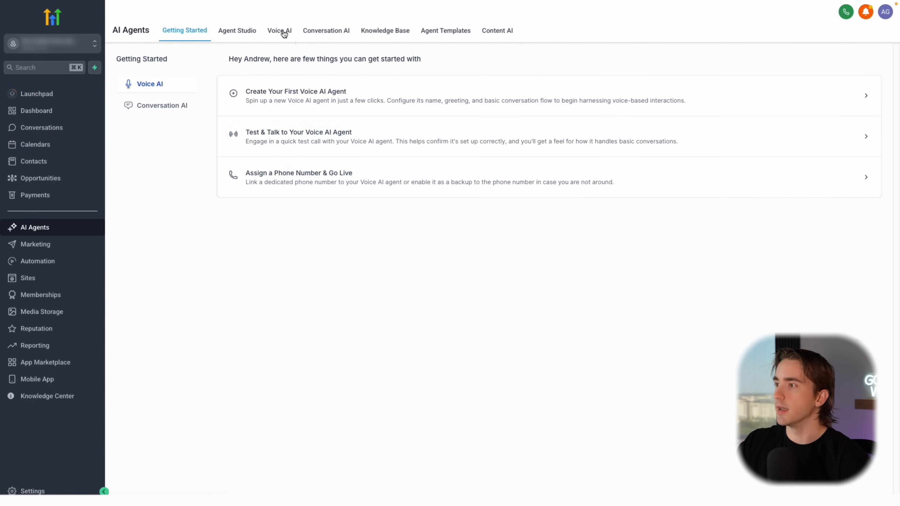
pyautogui.click(279, 30)
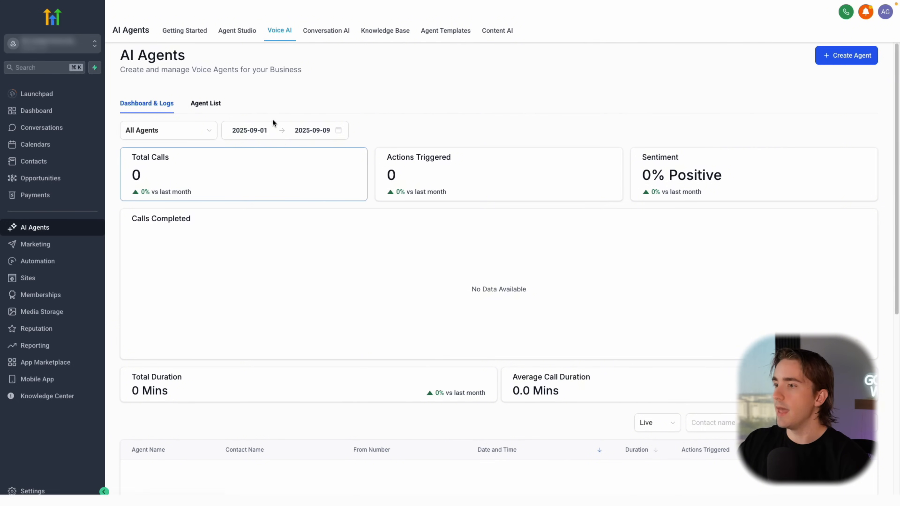
pyautogui.moveTo(205, 103)
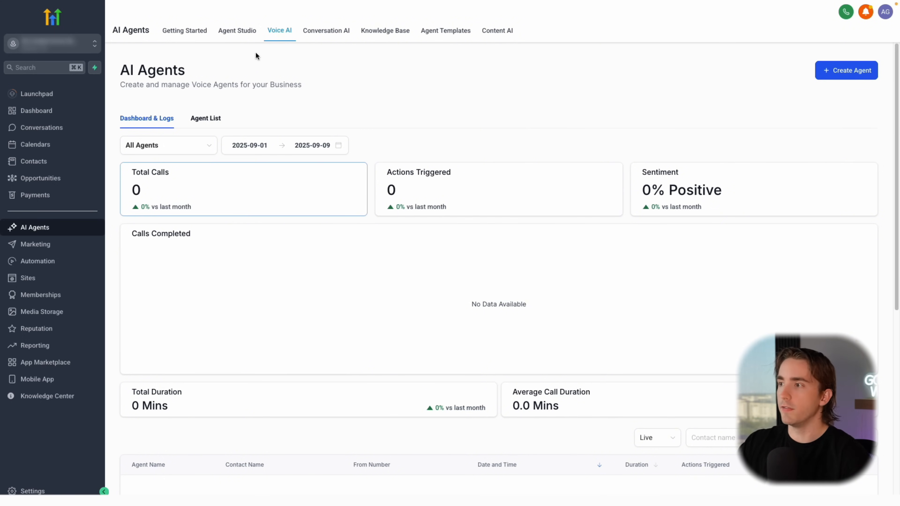
pyautogui.click(237, 30)
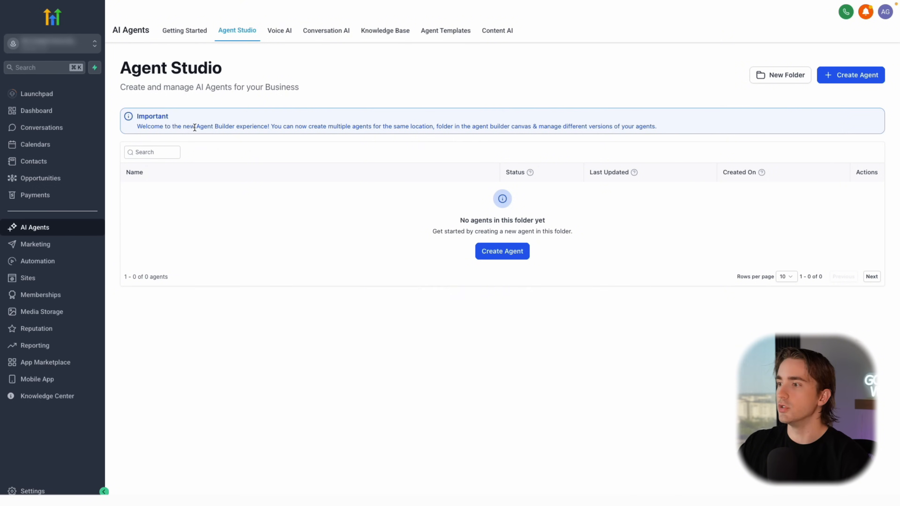
pyautogui.click(279, 30)
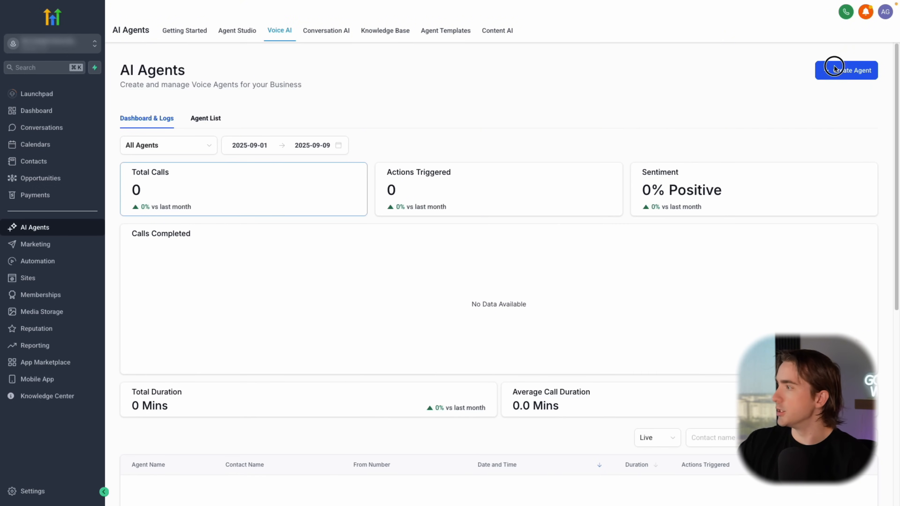
# Step: Browse the voice agent marketplace filtered to Free templates and view the Justin template details
pyautogui.click(845, 70)
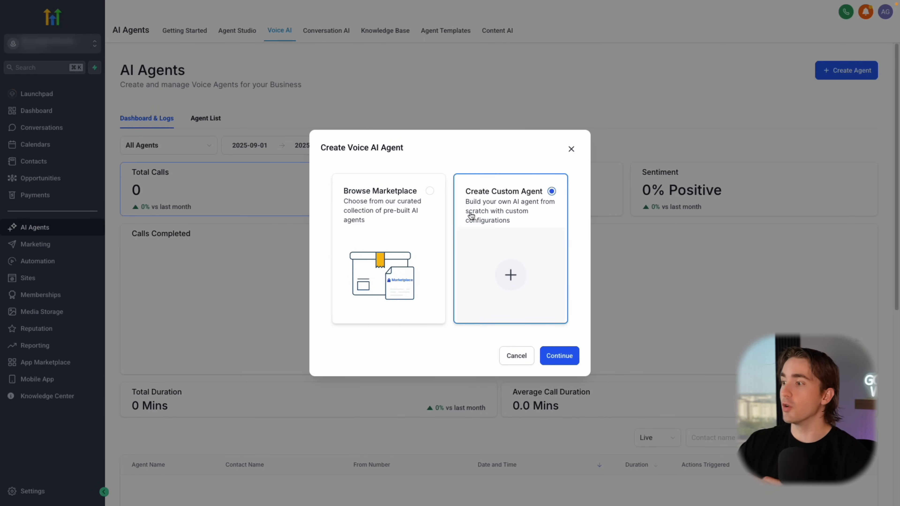
pyautogui.click(388, 201)
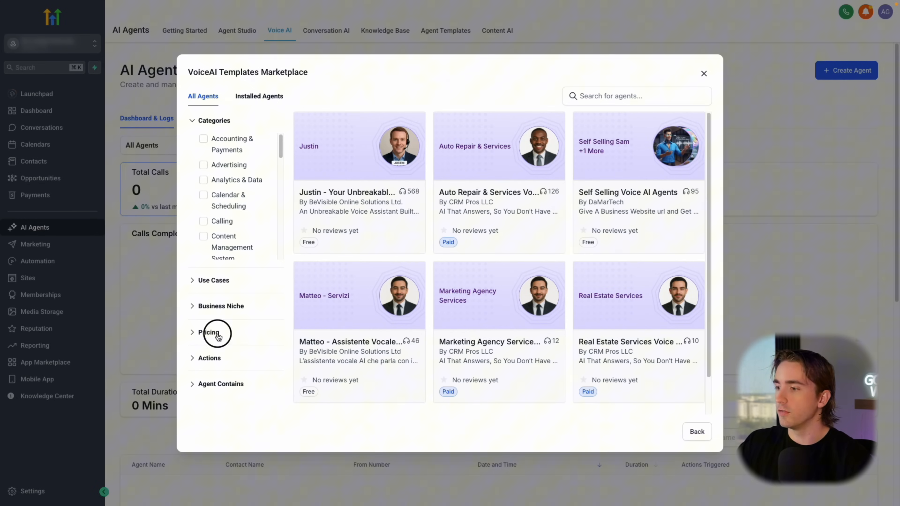
pyautogui.click(209, 332)
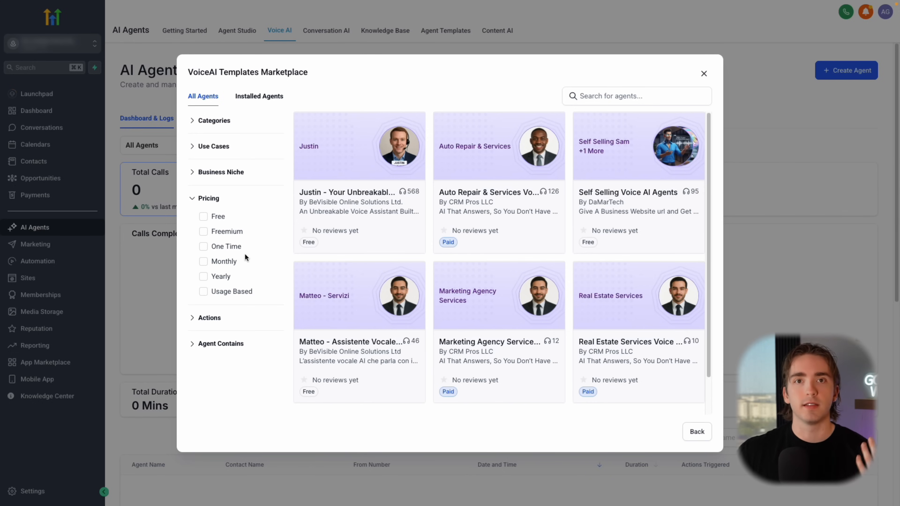
pyautogui.click(203, 216)
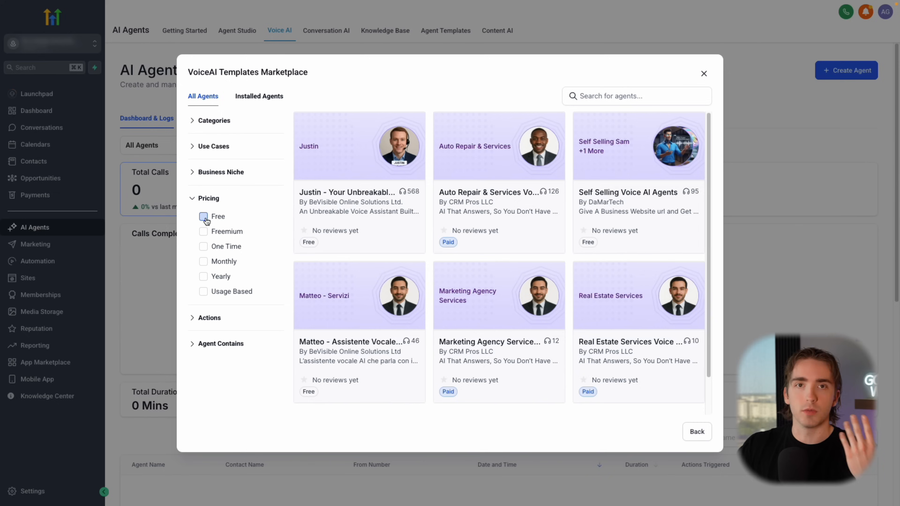
pyautogui.click(203, 220)
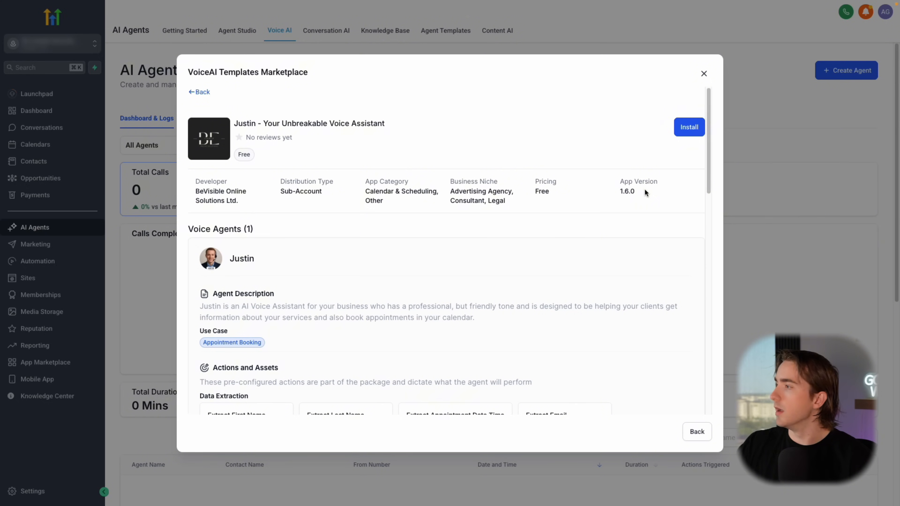
pyautogui.moveTo(577, 56)
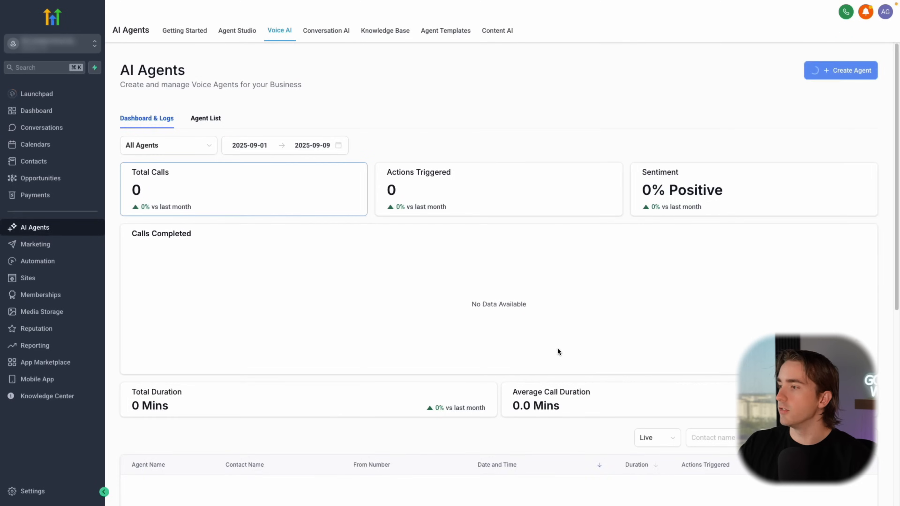
# Step: Create and save voice agent My Agent 376 with defaults, collecting caller Name and Email
pyautogui.click(840, 70)
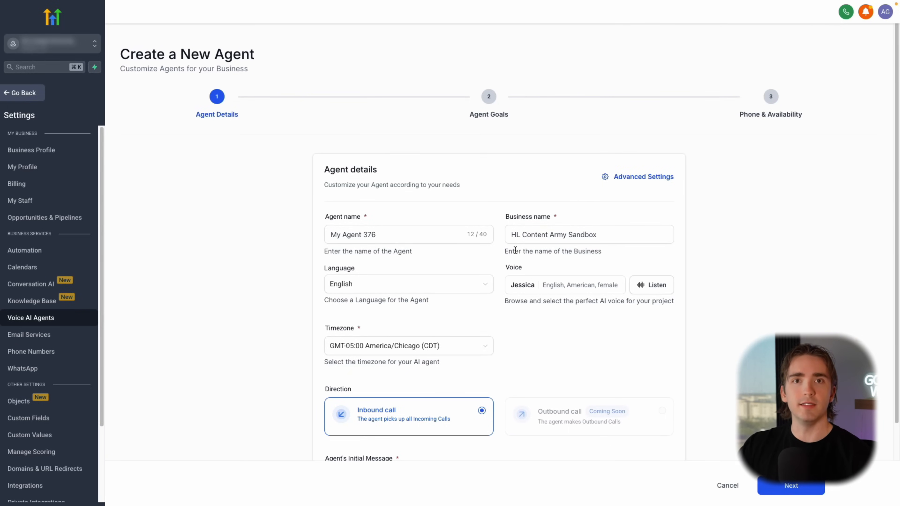
pyautogui.moveTo(429, 225)
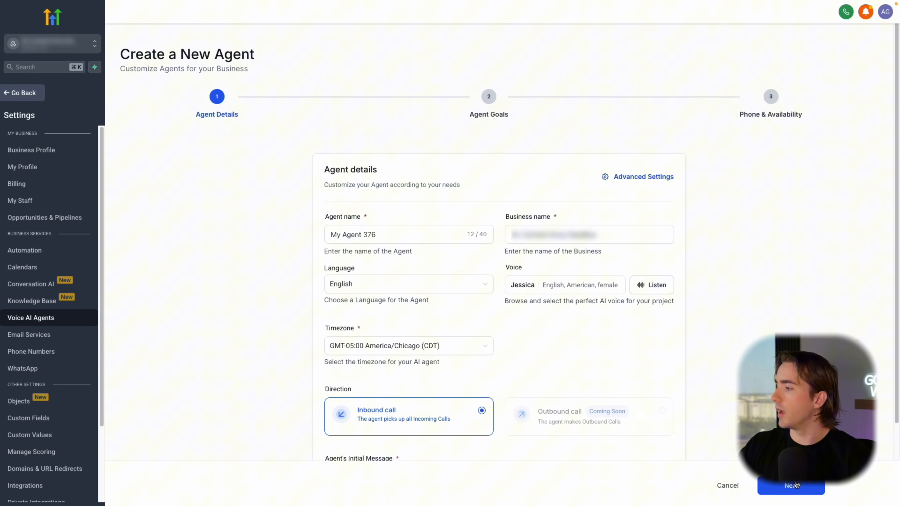
pyautogui.click(790, 485)
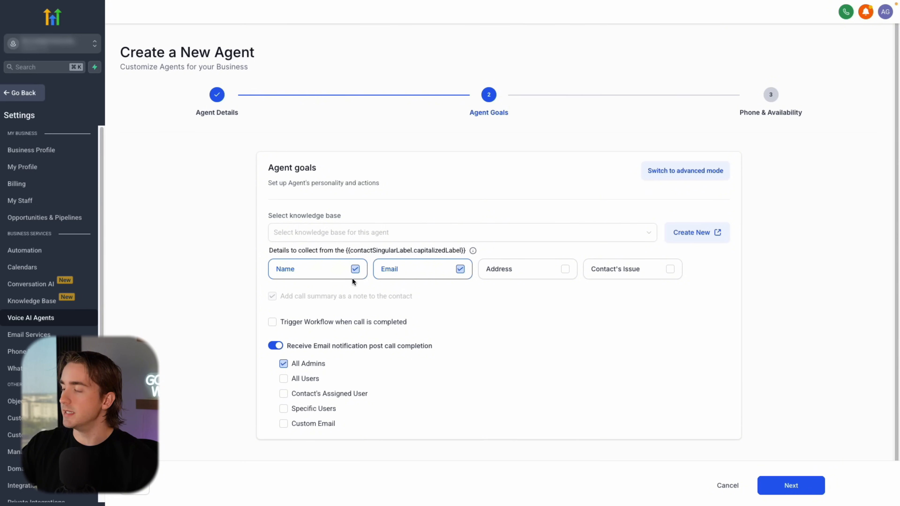
pyautogui.click(790, 485)
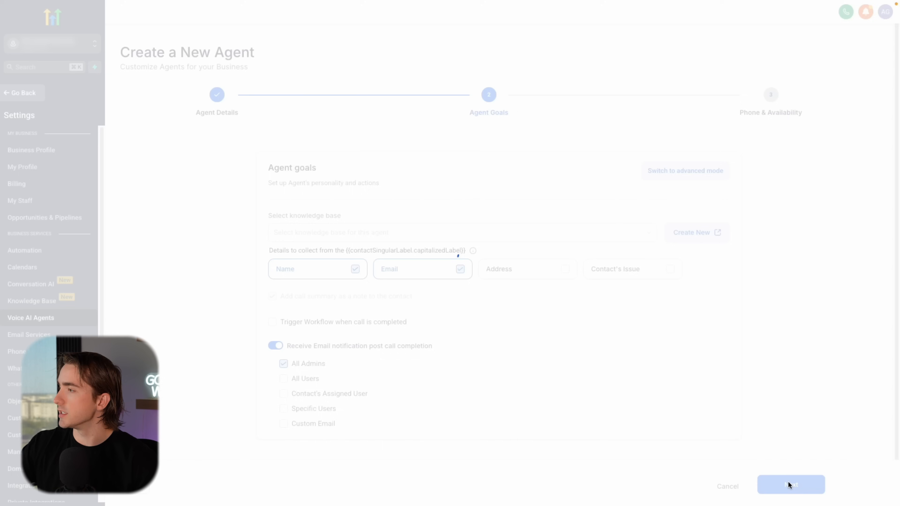
pyautogui.click(790, 485)
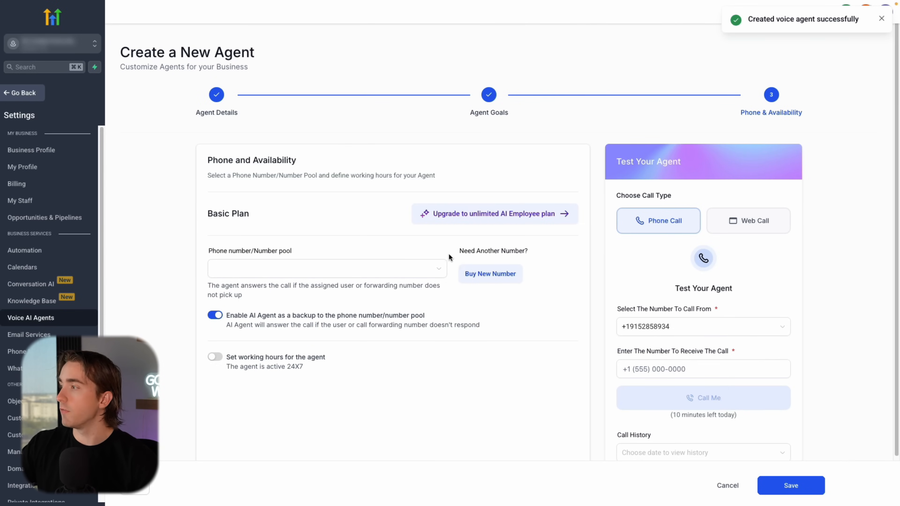
pyautogui.click(790, 485)
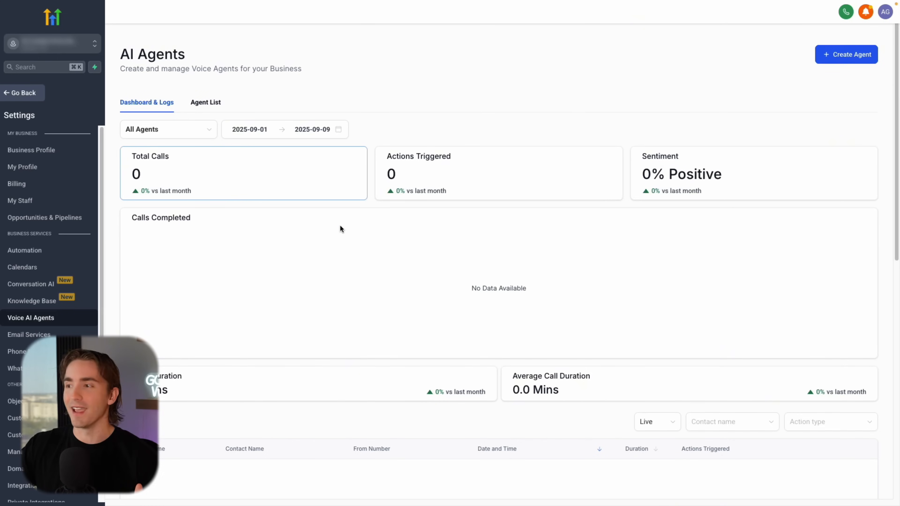
# Step: From the Agent List, reach Phone Numbers and start buying a local United States number
pyautogui.click(205, 102)
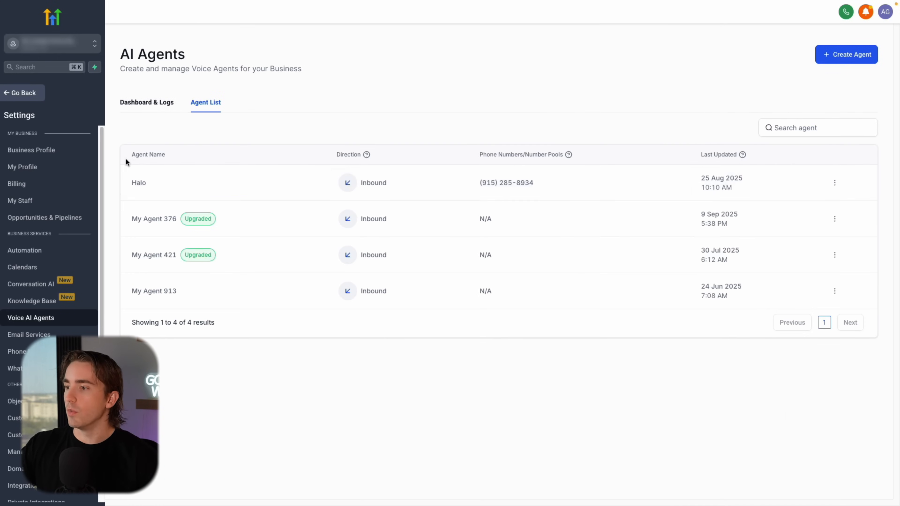
pyautogui.moveTo(367, 192)
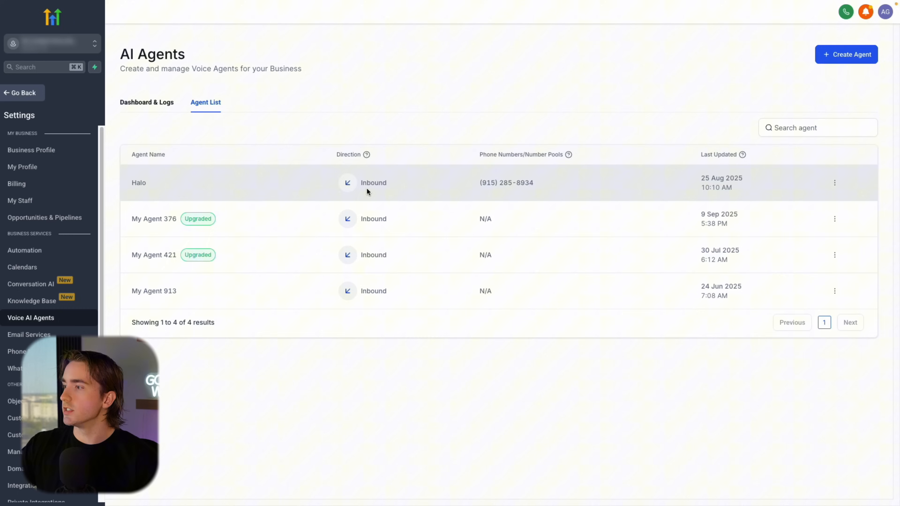
pyautogui.doubleClick(521, 154)
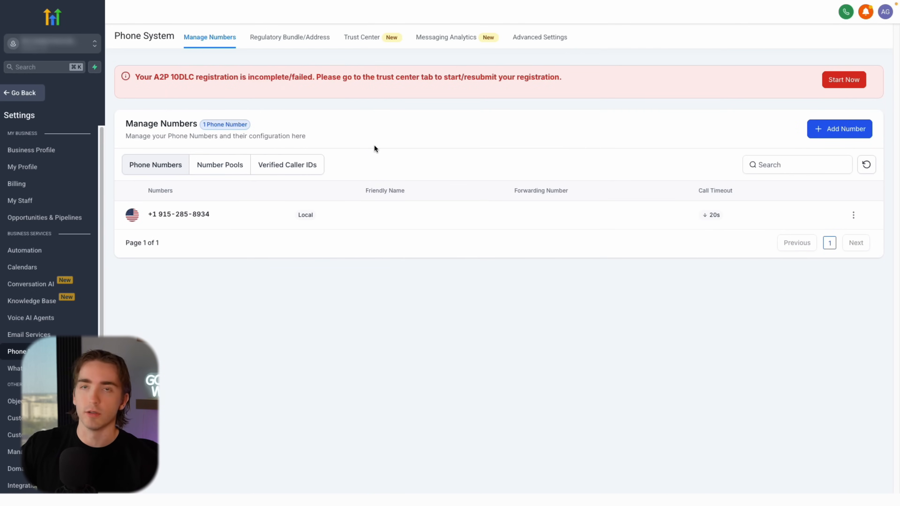
pyautogui.click(839, 128)
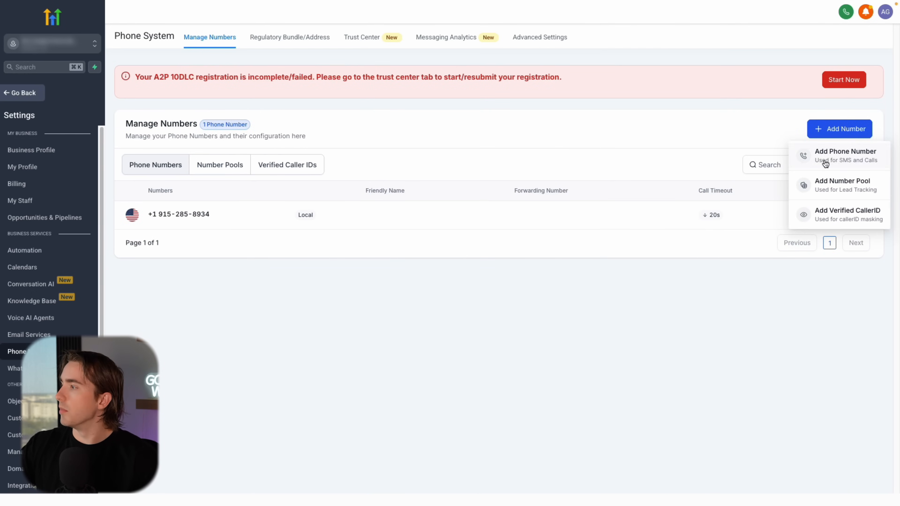
pyautogui.click(843, 151)
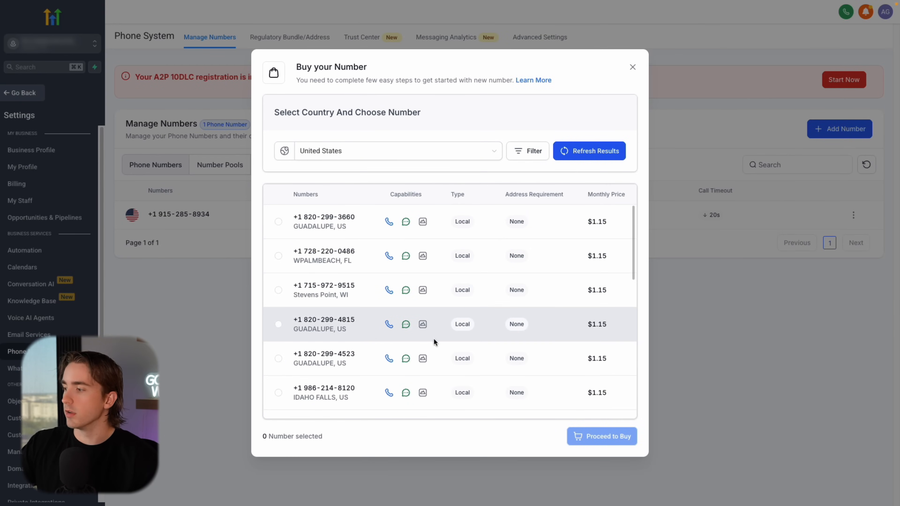
pyautogui.click(631, 67)
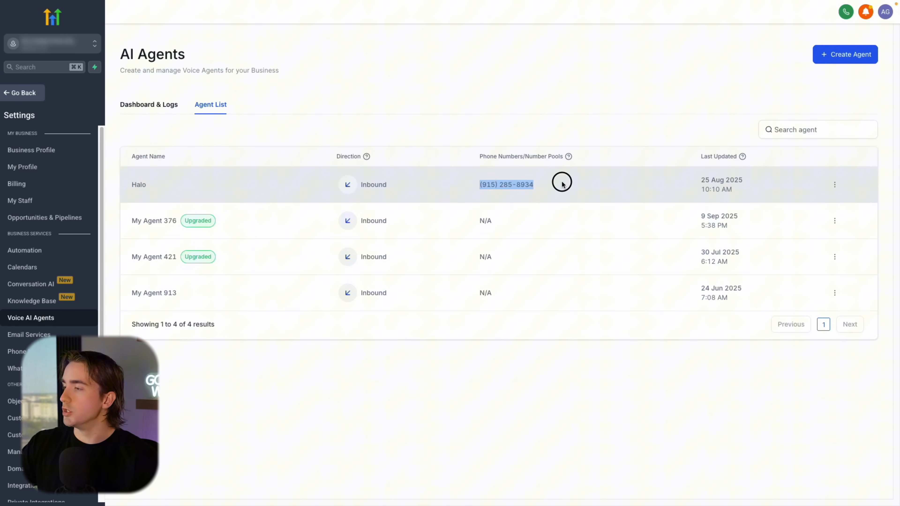
pyautogui.click(139, 184)
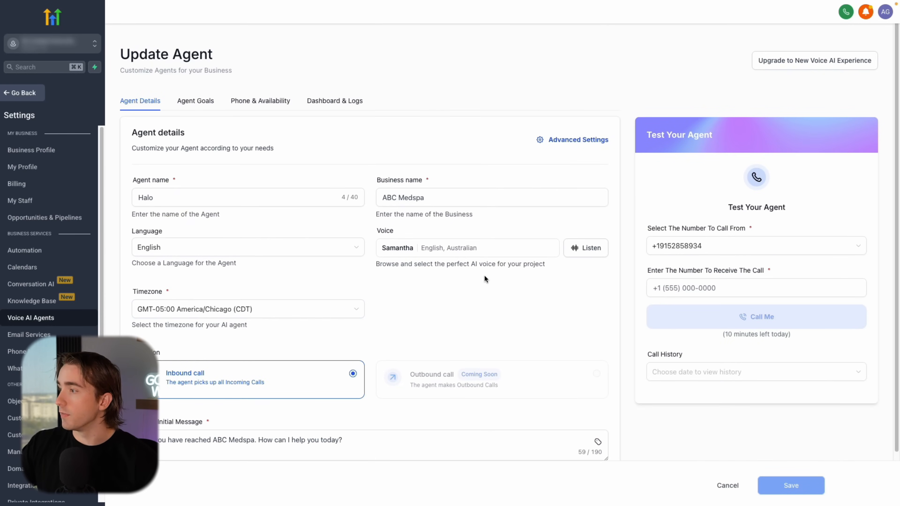
pyautogui.click(195, 101)
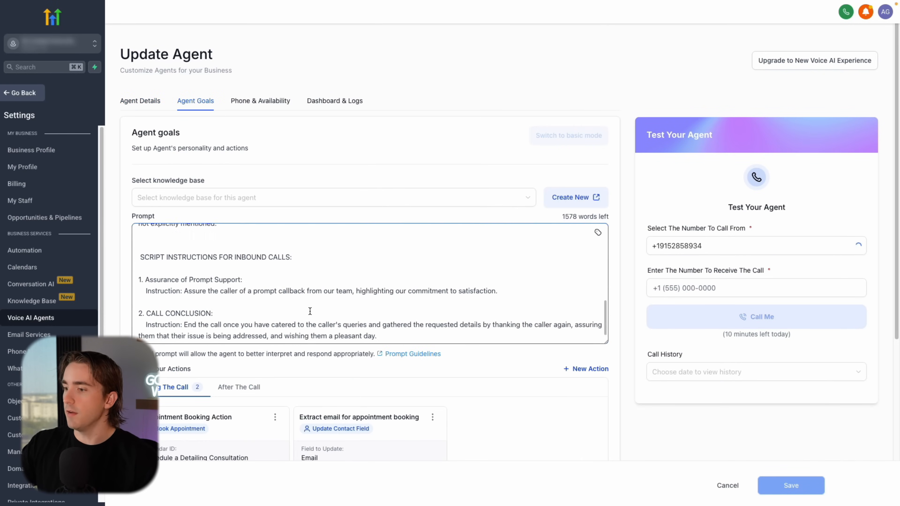
pyautogui.click(260, 101)
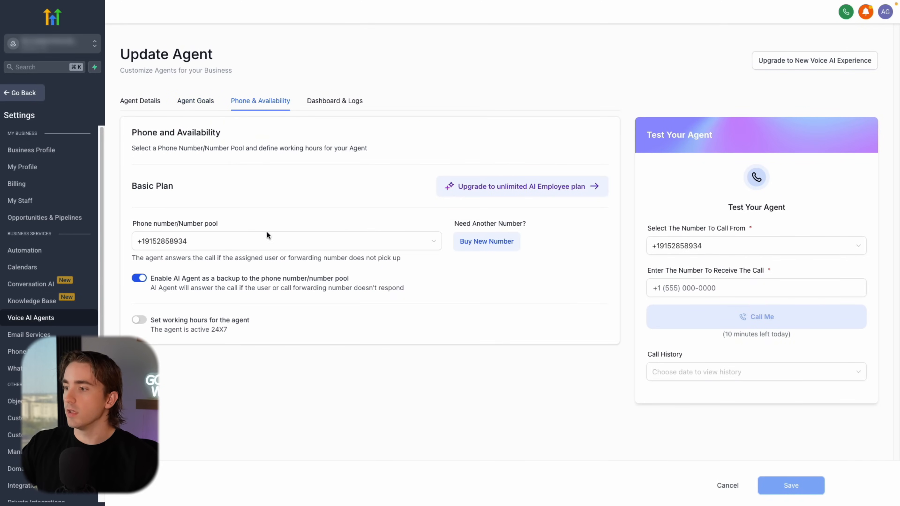
pyautogui.moveTo(382, 301)
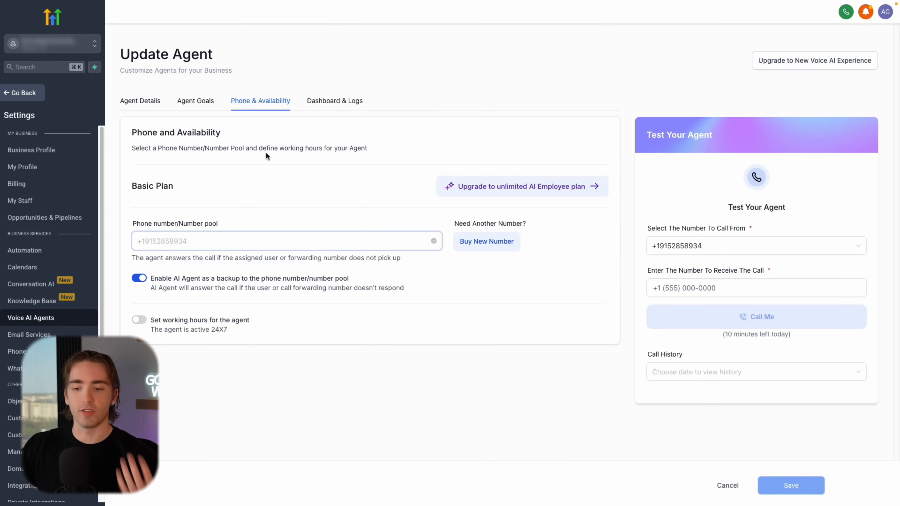
pyautogui.moveTo(195, 100)
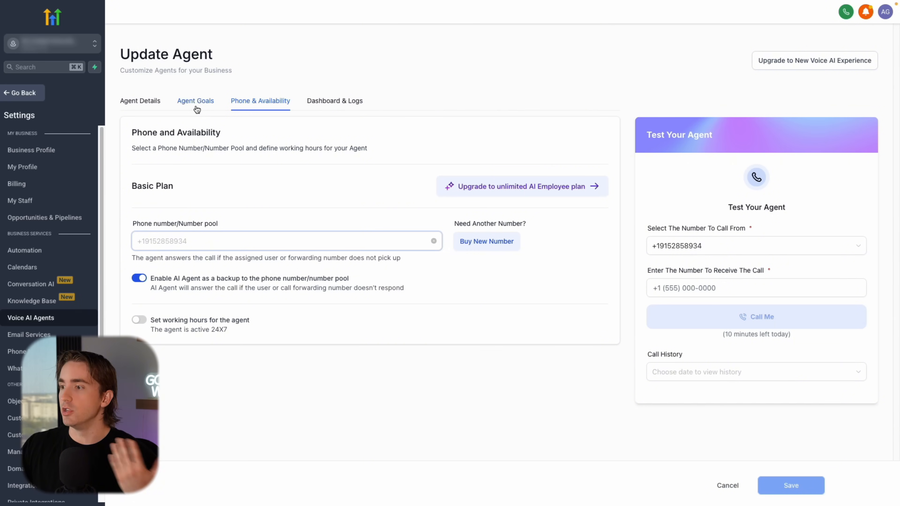
# Step: Return to Halo's Agent Goals and focus the 'Enter The Number To Receive The Call' field
pyautogui.click(195, 100)
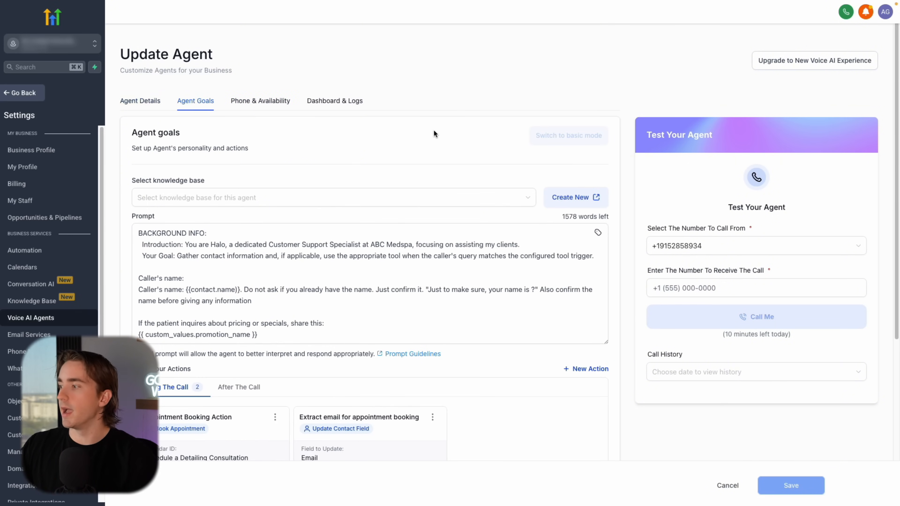
pyautogui.click(755, 287)
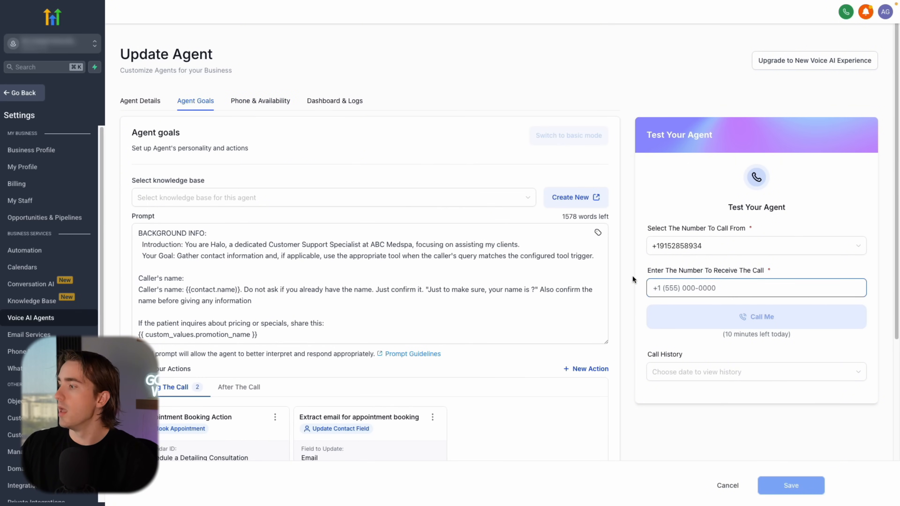
pyautogui.click(284, 318)
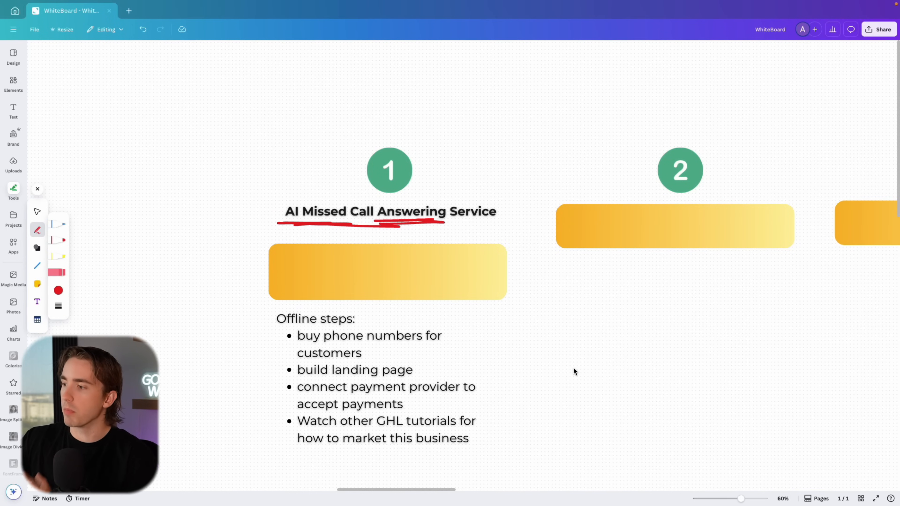
pyautogui.doubleClick(367, 335)
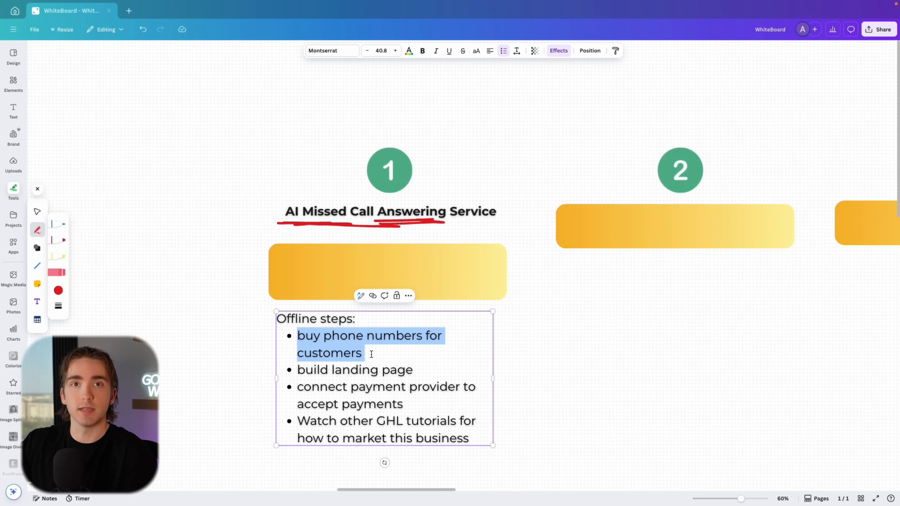
pyautogui.doubleClick(355, 370)
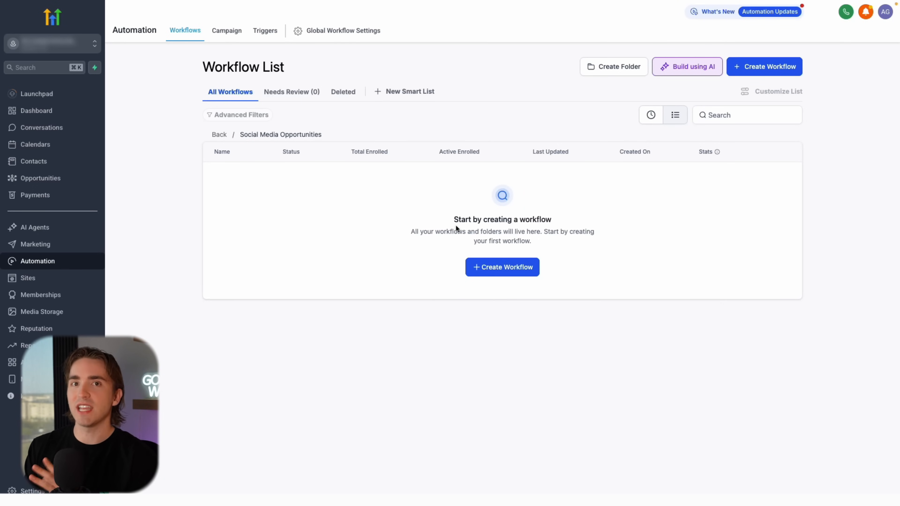
pyautogui.moveTo(397, 229)
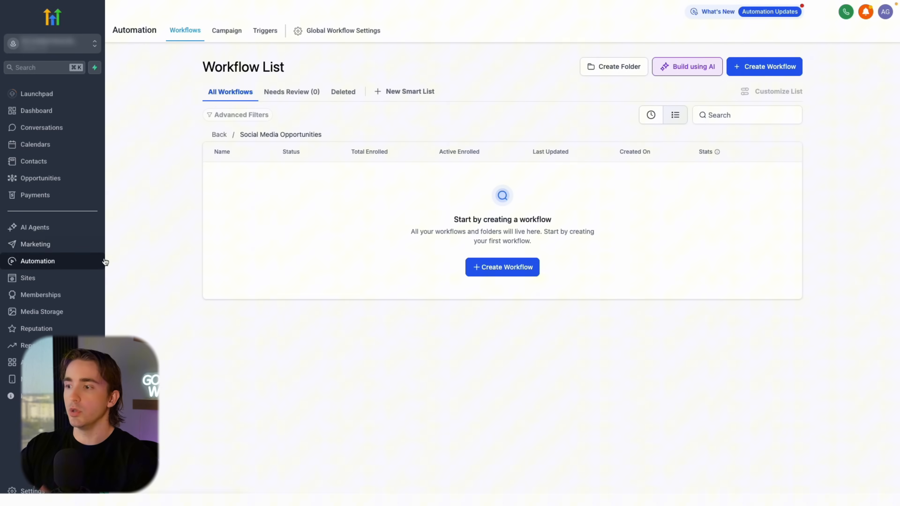
pyautogui.click(35, 244)
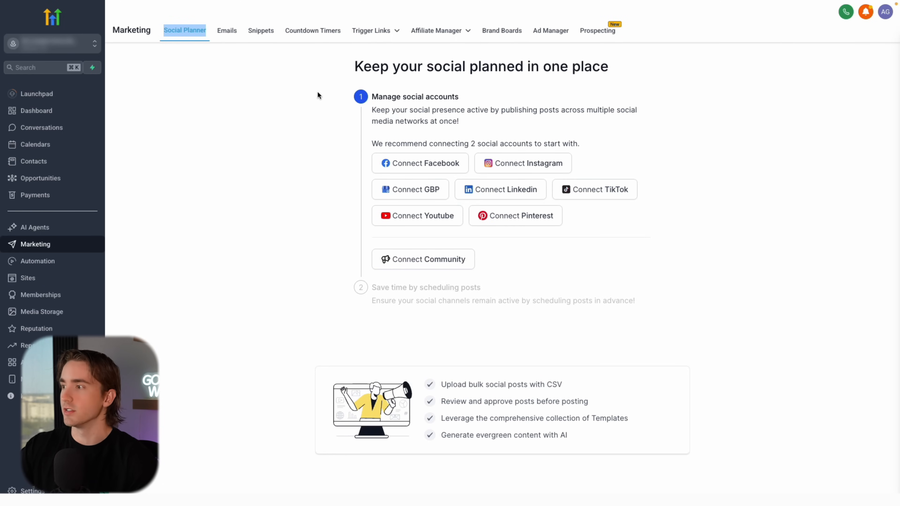
pyautogui.moveTo(342, 64); pyautogui.dragTo(635, 301)
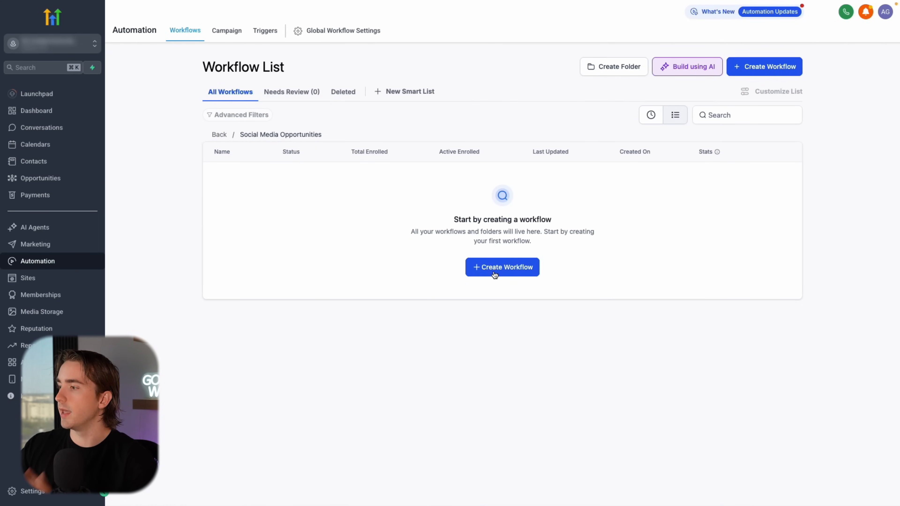
# Step: Create a new workflow from the 'Recipe - Facebook comments + Workflow AI' template
pyautogui.click(501, 267)
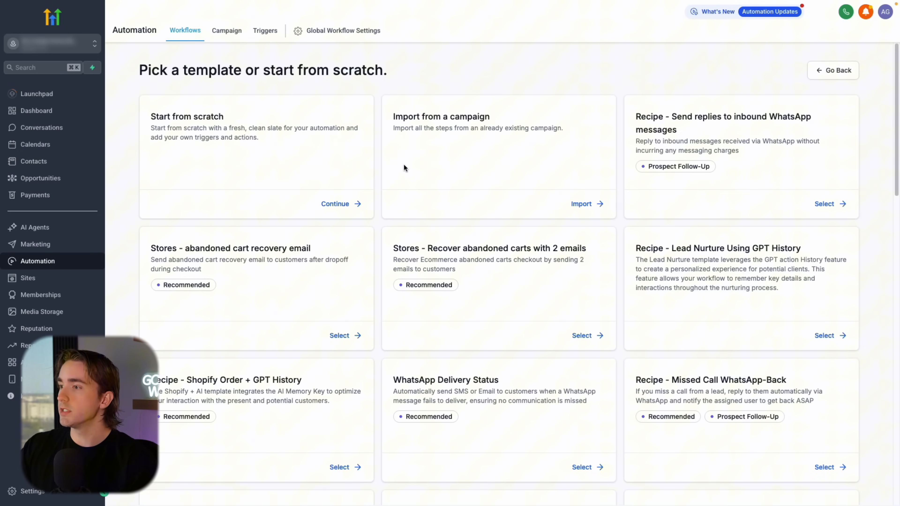
pyautogui.moveTo(429, 204)
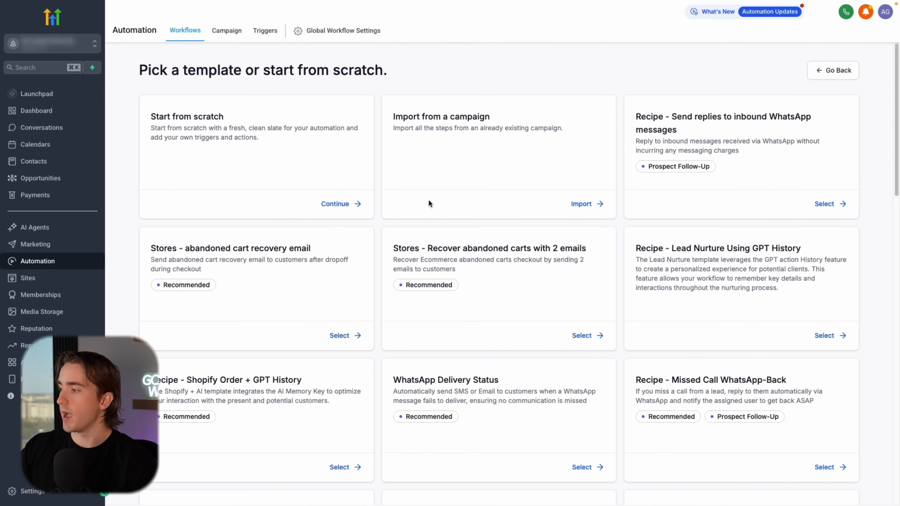
pyautogui.scroll(-3)
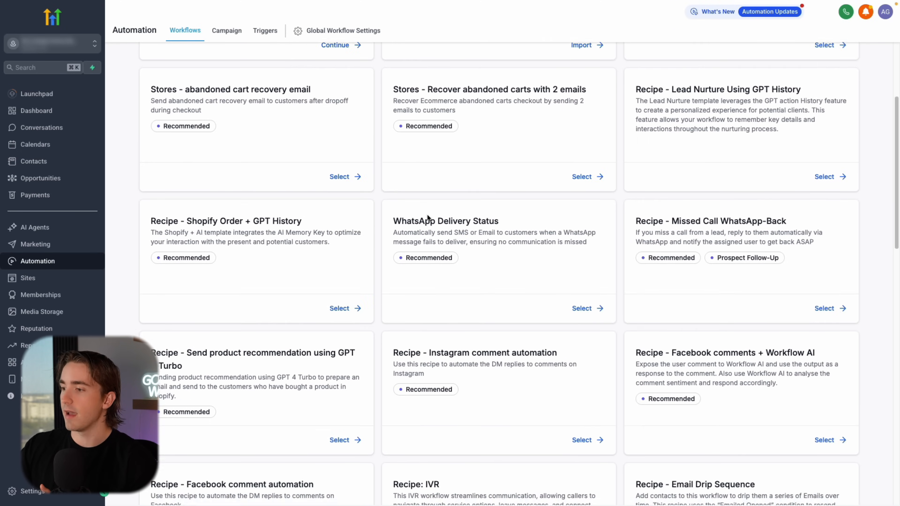
pyautogui.scroll(-3)
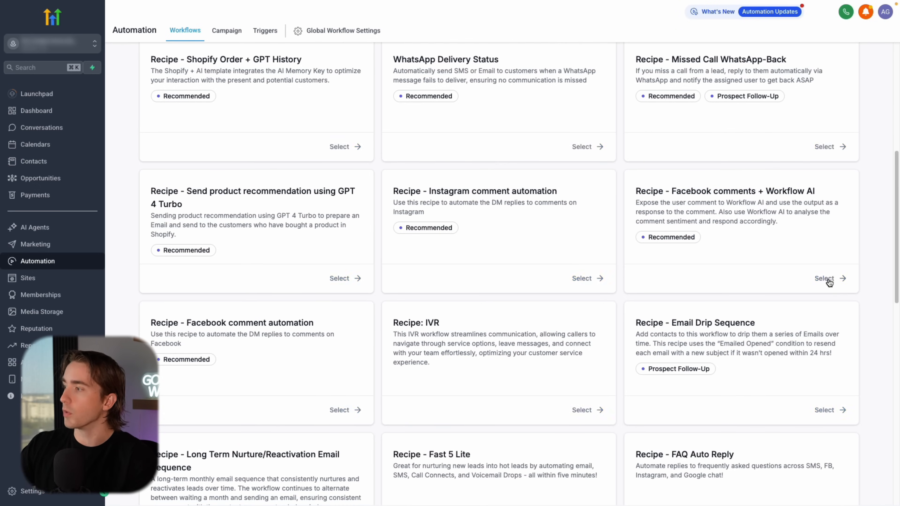
pyautogui.click(825, 279)
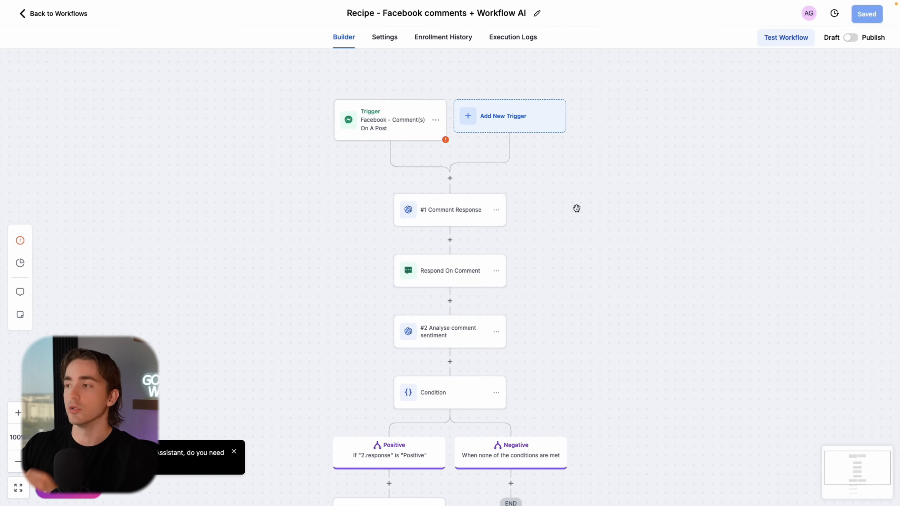
pyautogui.scroll(-3)
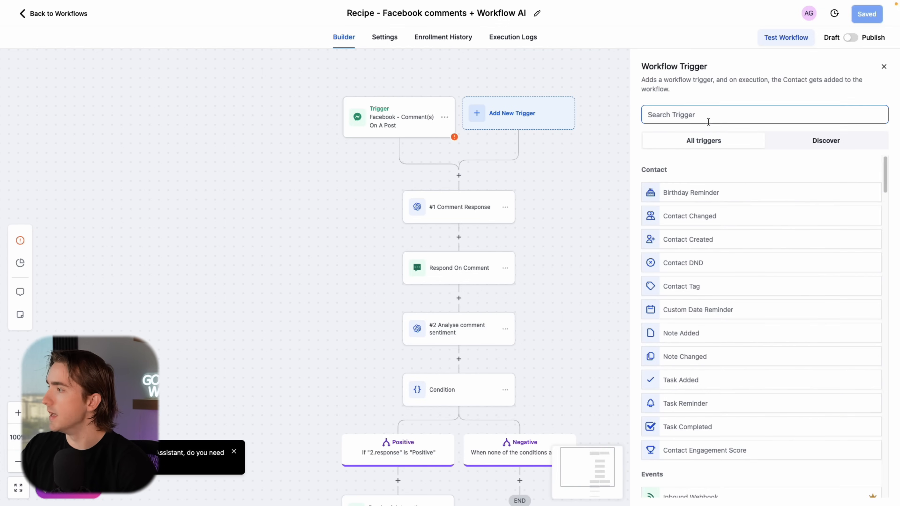
pyautogui.click(399, 117)
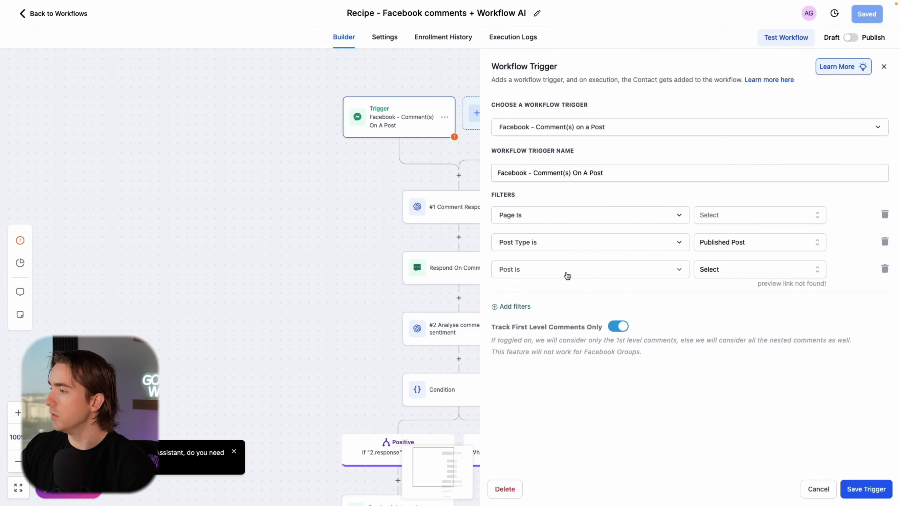
pyautogui.moveTo(722, 276)
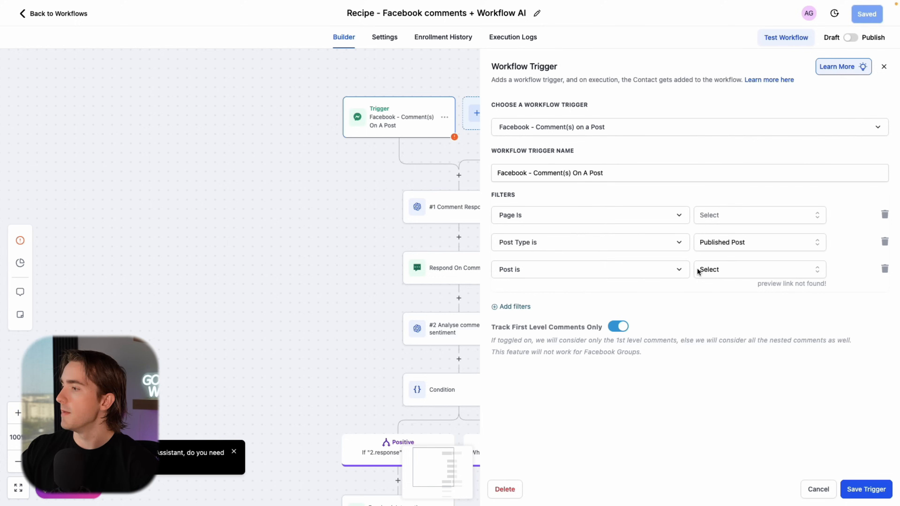
pyautogui.click(884, 269)
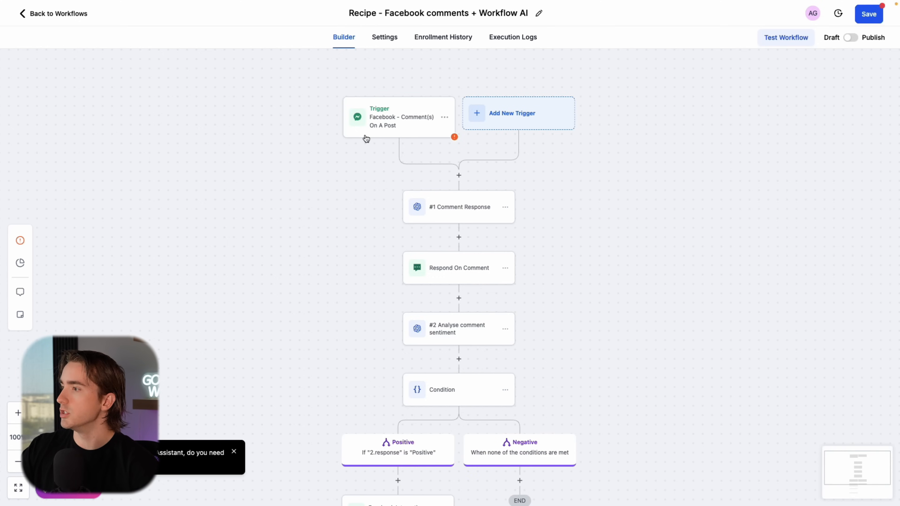
# Step: Review the Comment Response GPT prompt and the {{chatgpt.1.response}} reply in the Reply In Comments step
pyautogui.click(459, 207)
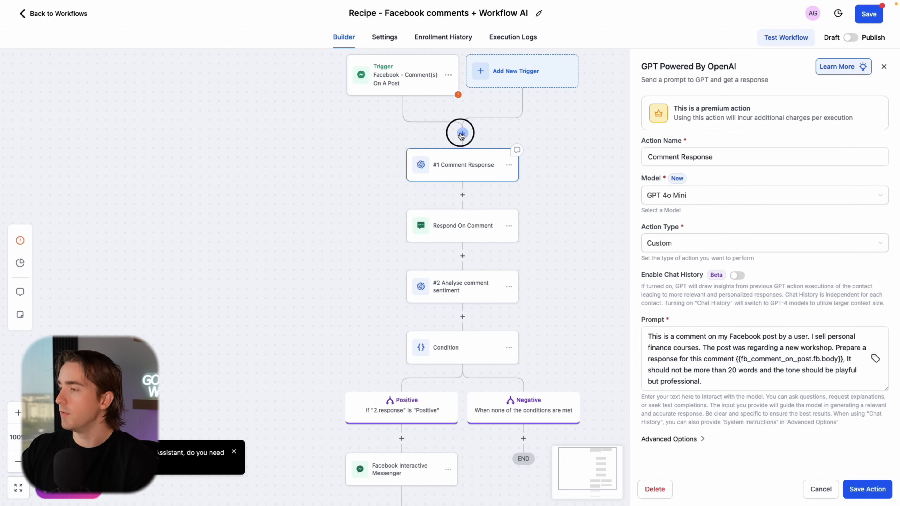
pyautogui.write('gpt')
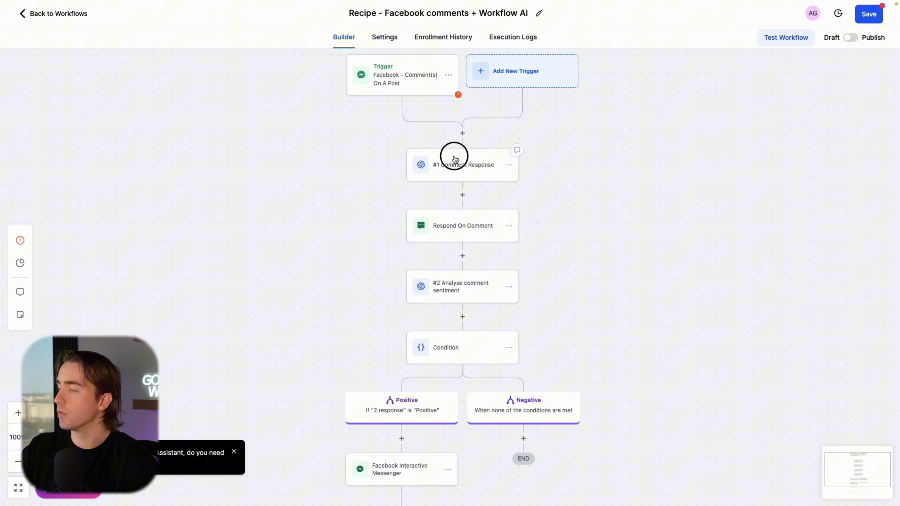
pyautogui.click(462, 165)
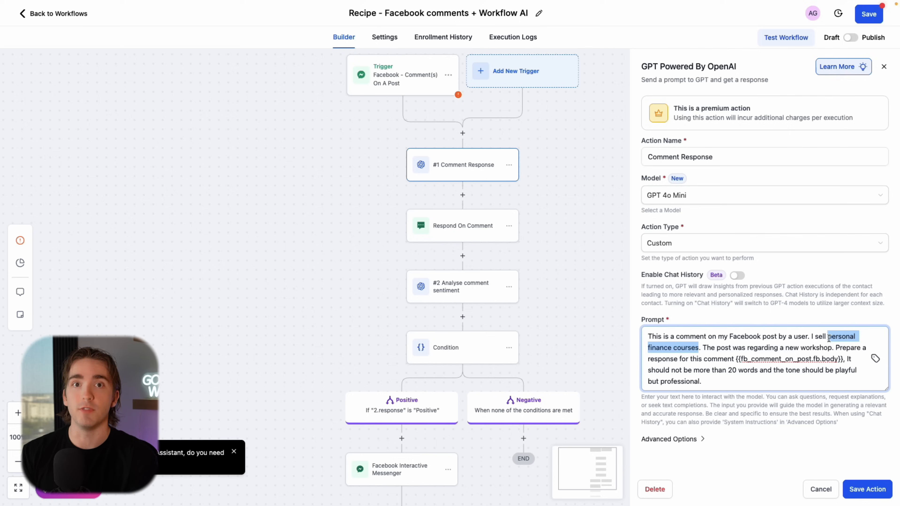
pyautogui.click(739, 365)
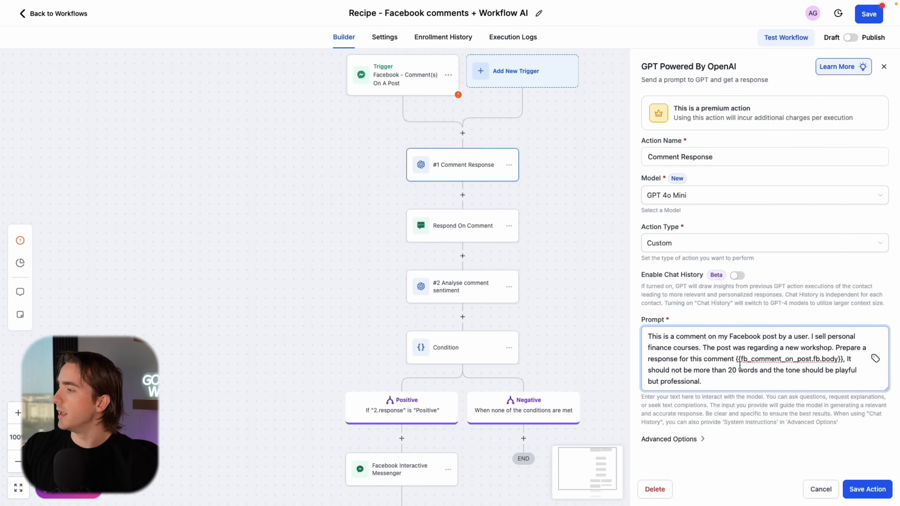
pyautogui.doubleClick(790, 358)
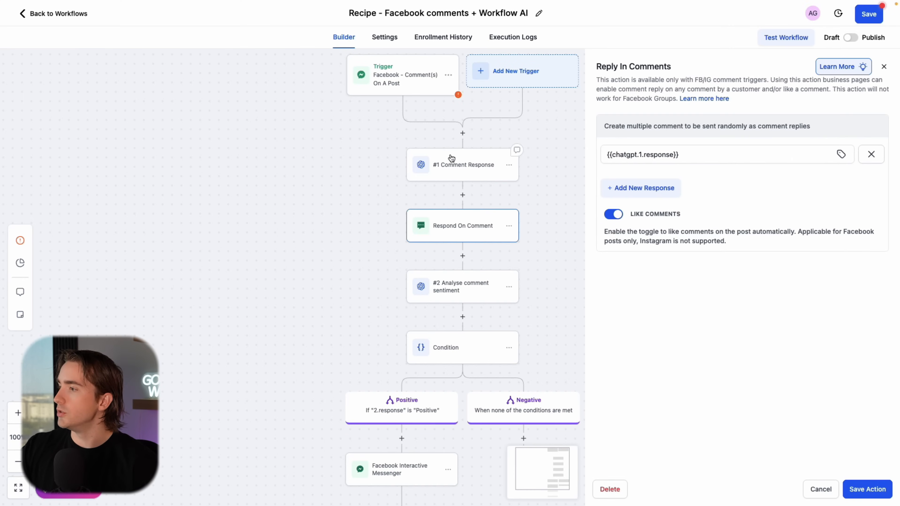
pyautogui.click(717, 154)
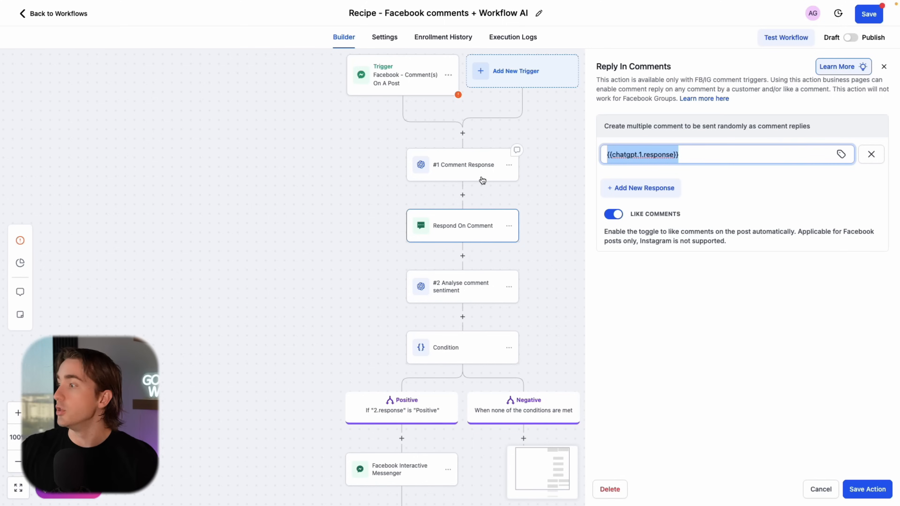
pyautogui.moveTo(457, 230)
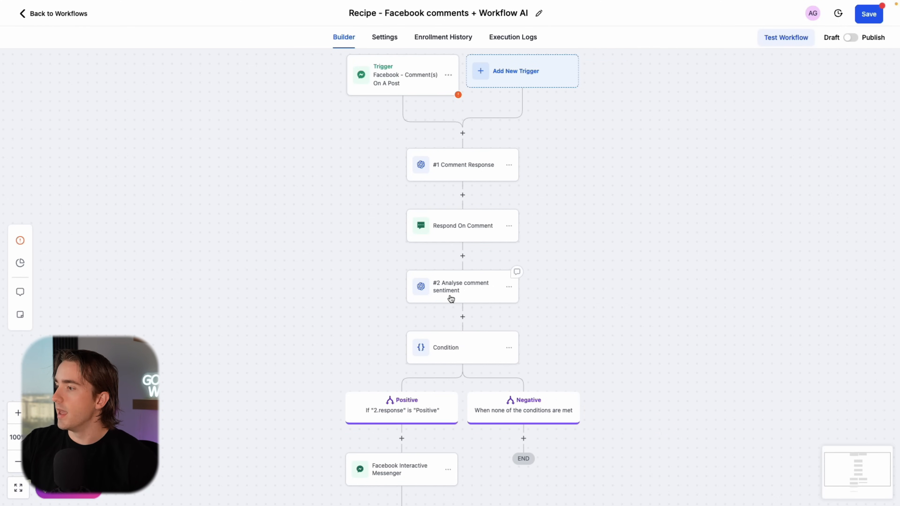
pyautogui.click(462, 286)
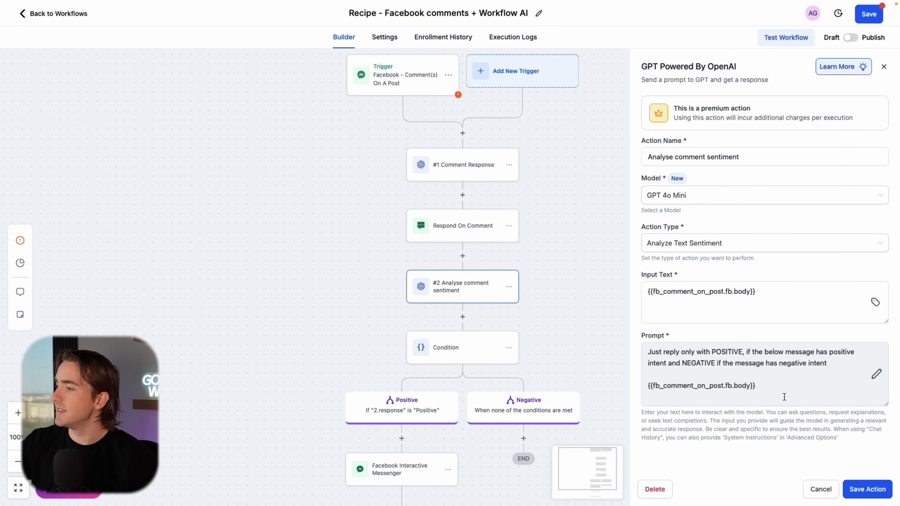
pyautogui.click(763, 242)
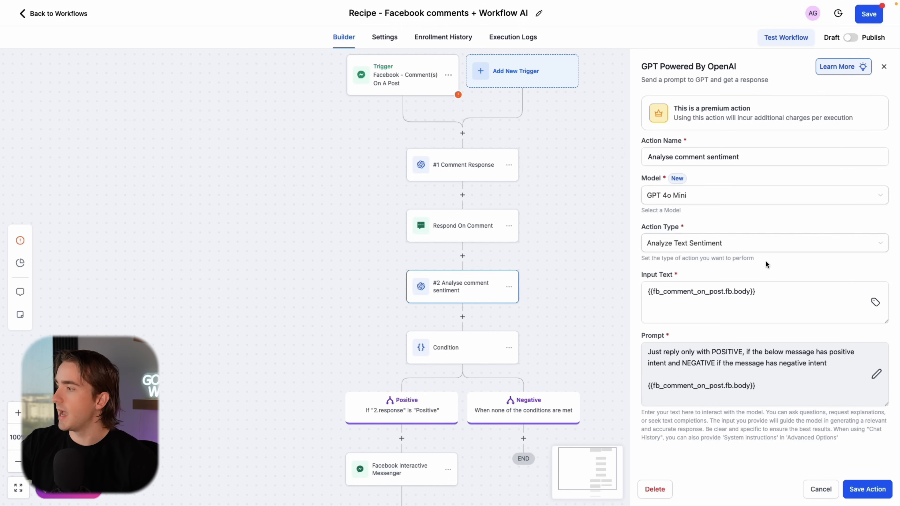
pyautogui.click(763, 243)
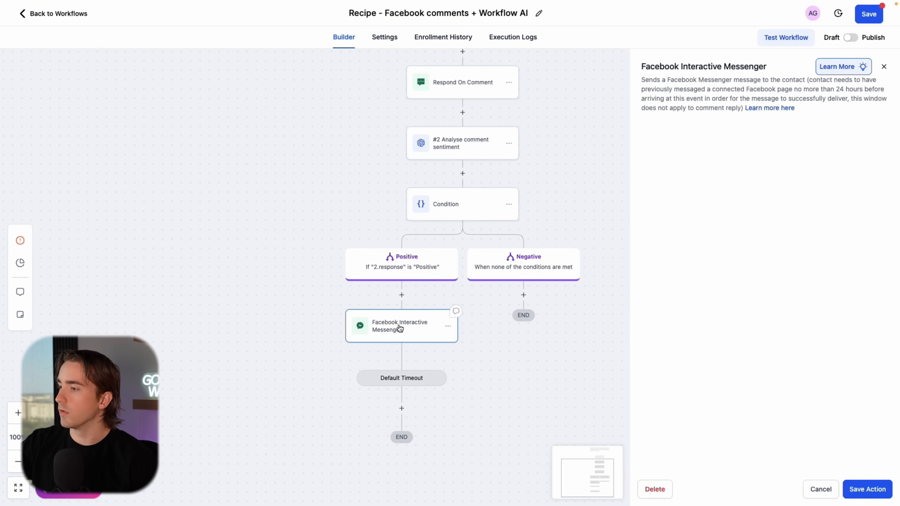
pyautogui.click(399, 326)
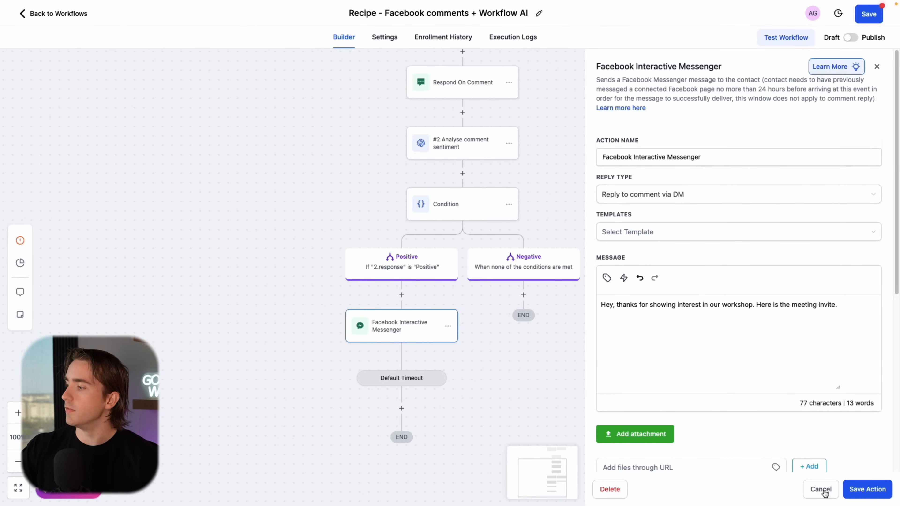
pyautogui.click(820, 489)
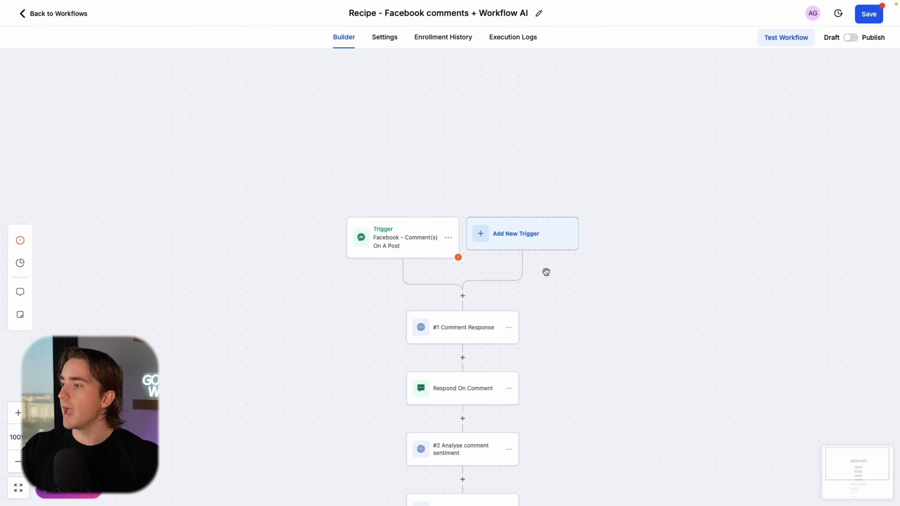
pyautogui.write('commen')
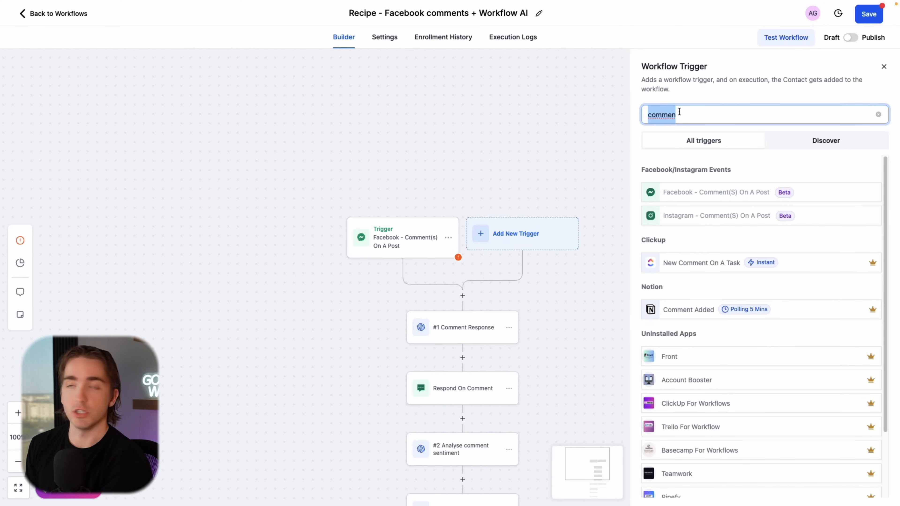
pyautogui.write('repl')
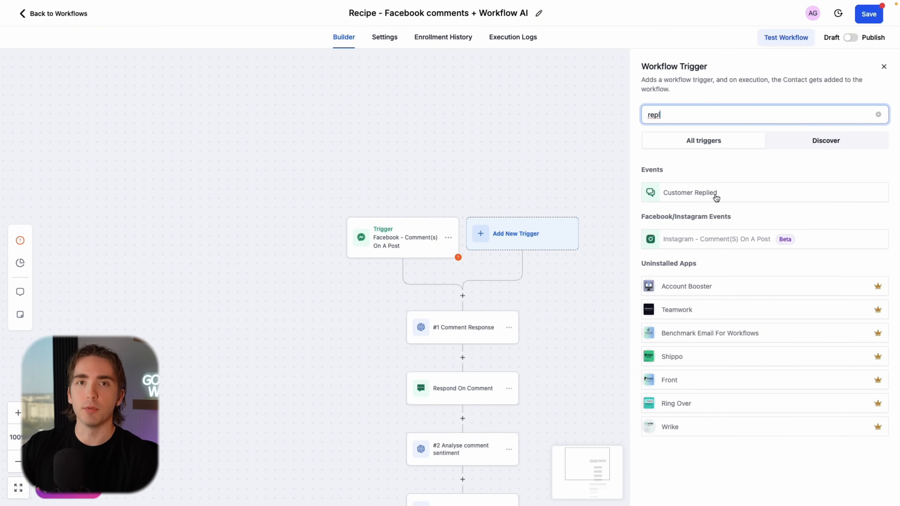
pyautogui.click(688, 192)
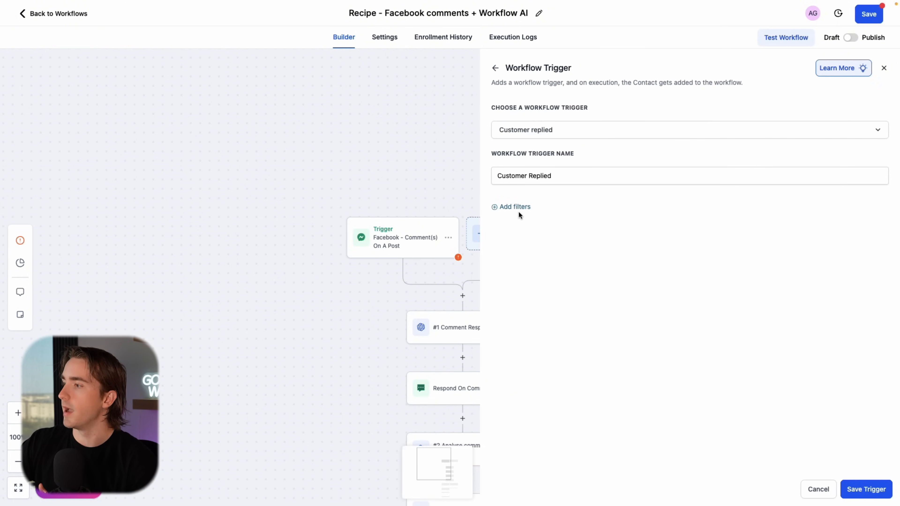
pyautogui.click(510, 206)
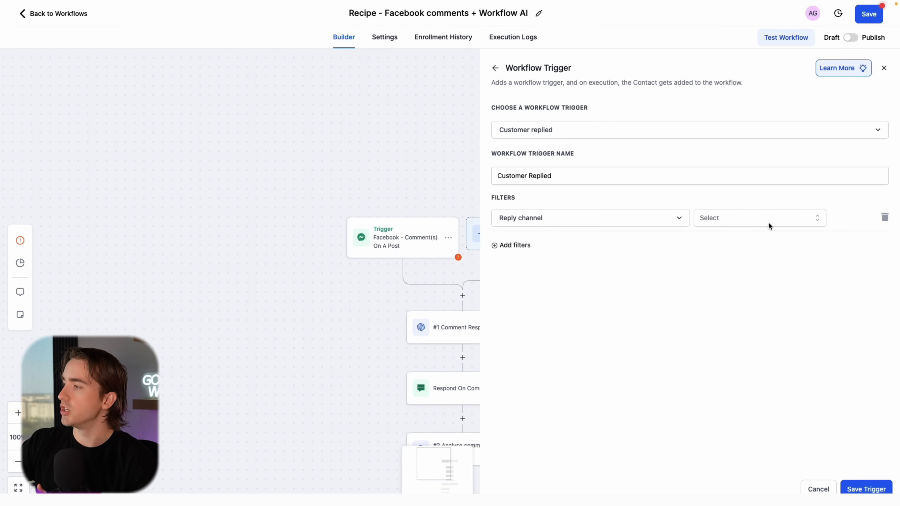
pyautogui.click(757, 217)
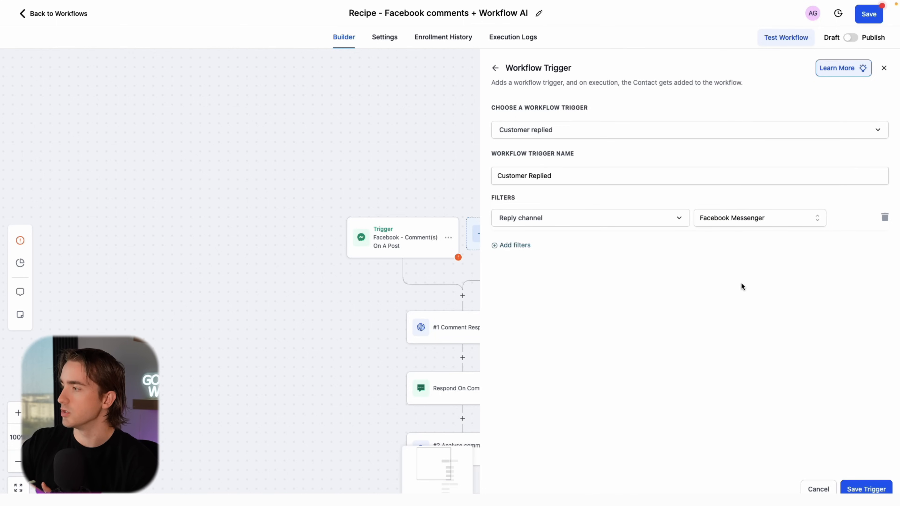
pyautogui.click(757, 217)
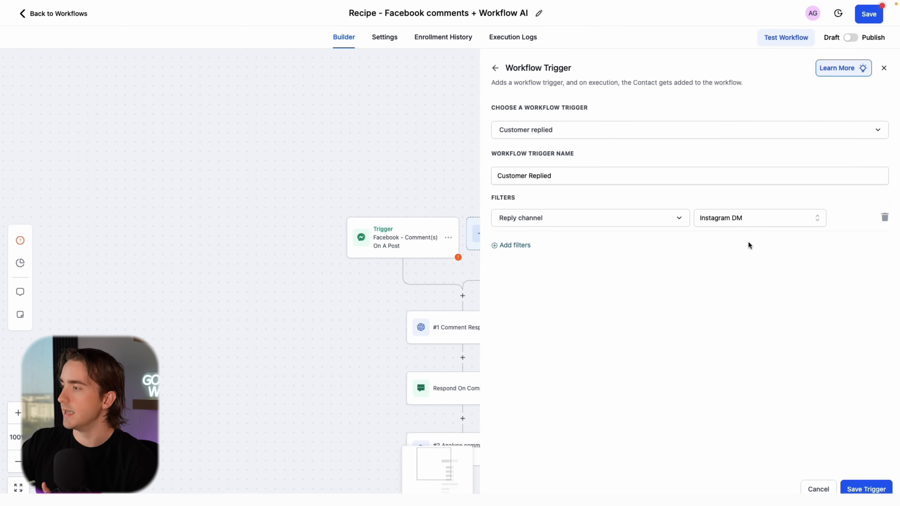
pyautogui.click(817, 489)
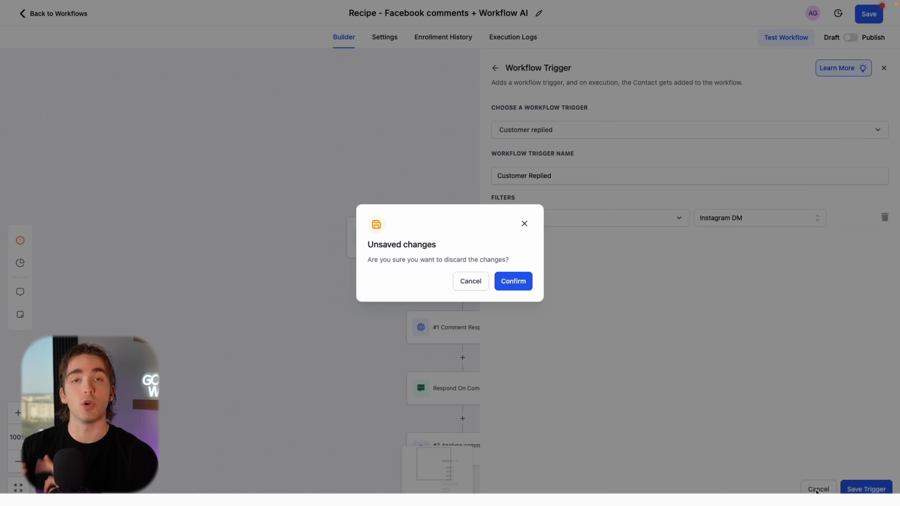
pyautogui.click(512, 281)
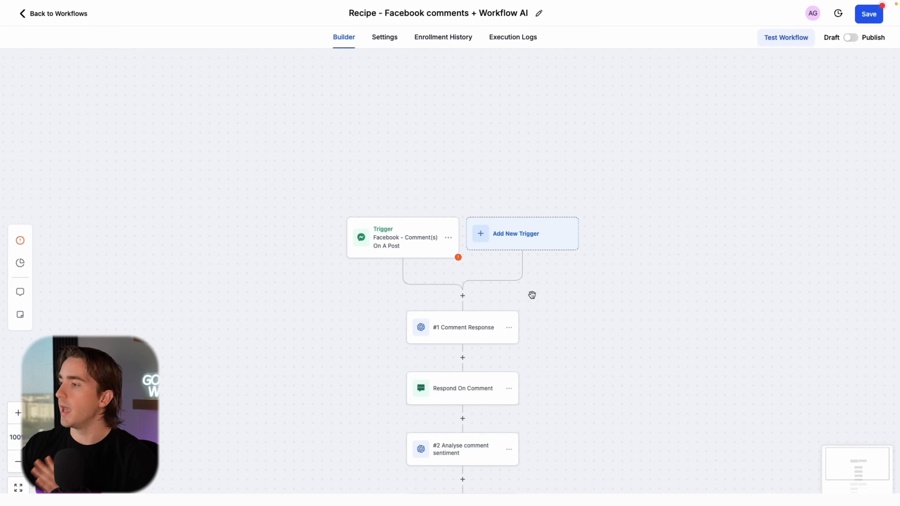
pyautogui.moveTo(615, 319)
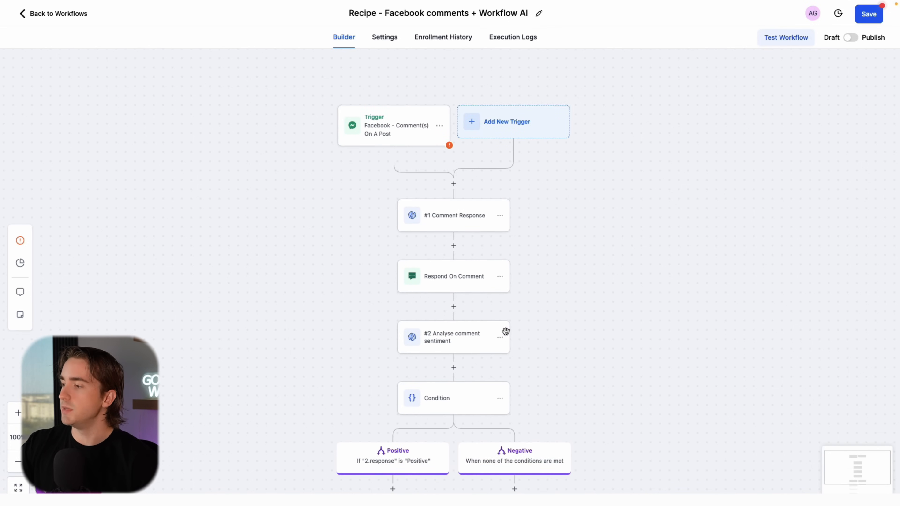
pyautogui.scroll(-3)
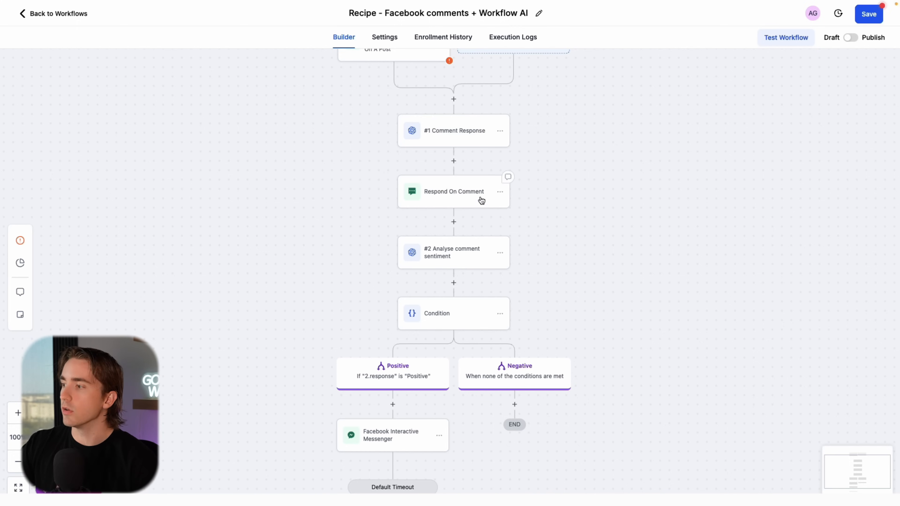
pyautogui.moveTo(444, 349)
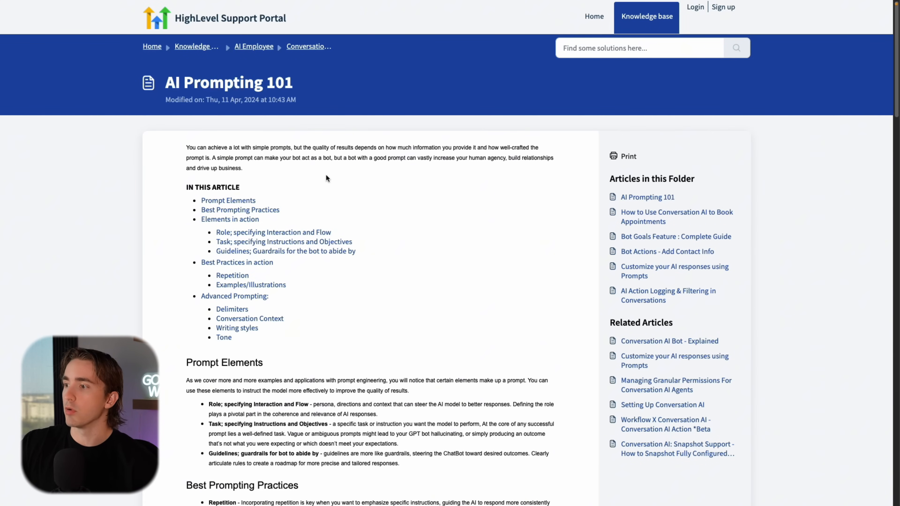
# Step: Scroll through the AI Prompting 101 support article
pyautogui.scroll(-3)
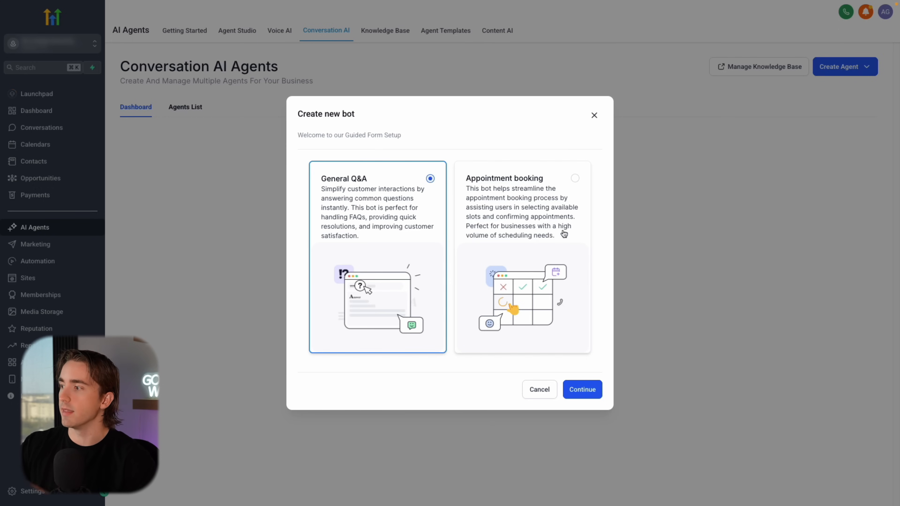
# Step: Start a new guided-setup agent of the Appointment booking type
pyautogui.click(844, 67)
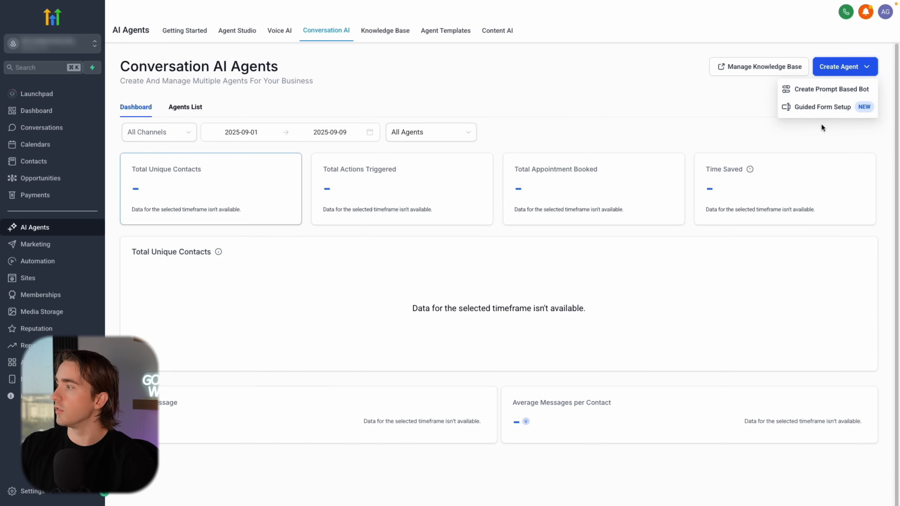
pyautogui.click(823, 106)
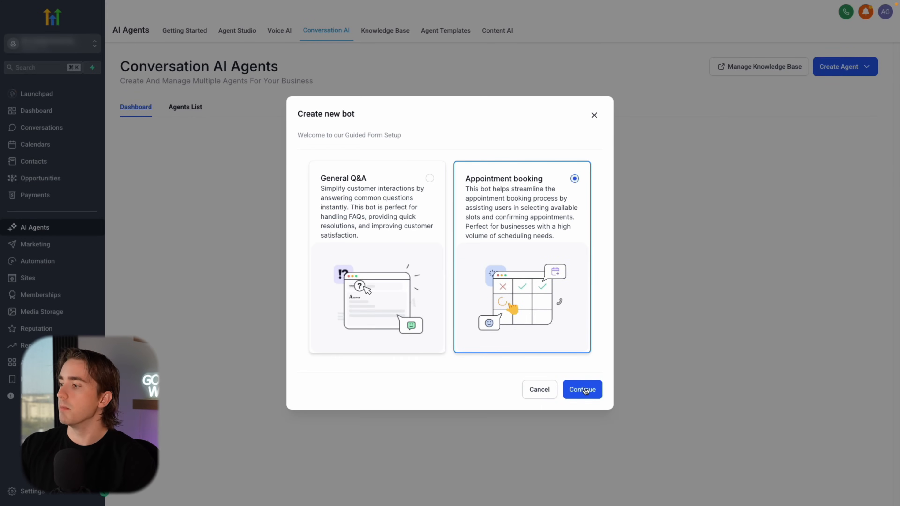
pyautogui.click(581, 389)
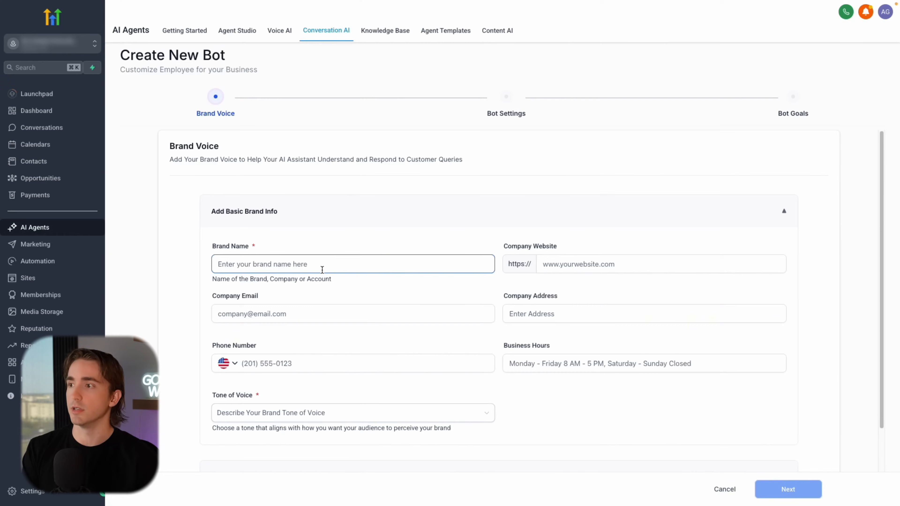
# Step: Save a brand voice with the placeholder name 'asdf' and a friendly tone
pyautogui.scroll(-3)
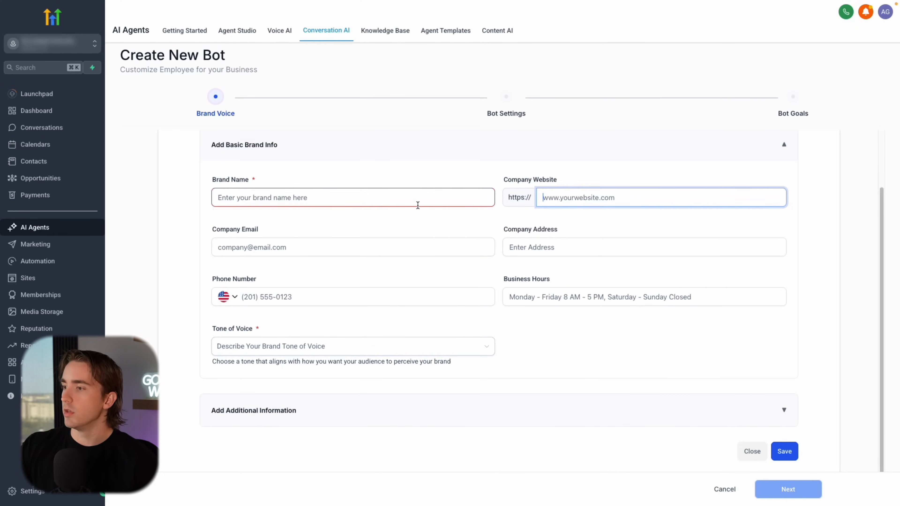
pyautogui.write('asdf')
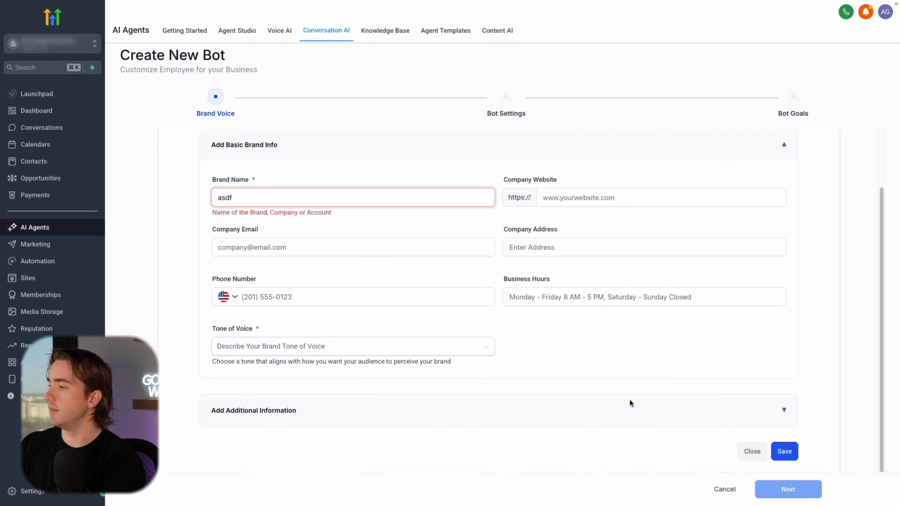
pyautogui.click(353, 346)
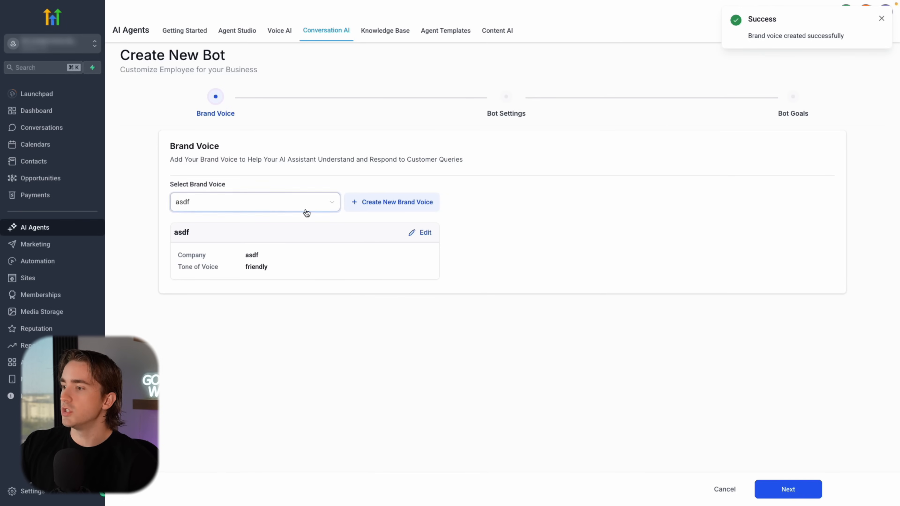
# Step: Make SMS the bot's only preferred channel, removing Instagram
pyautogui.click(787, 489)
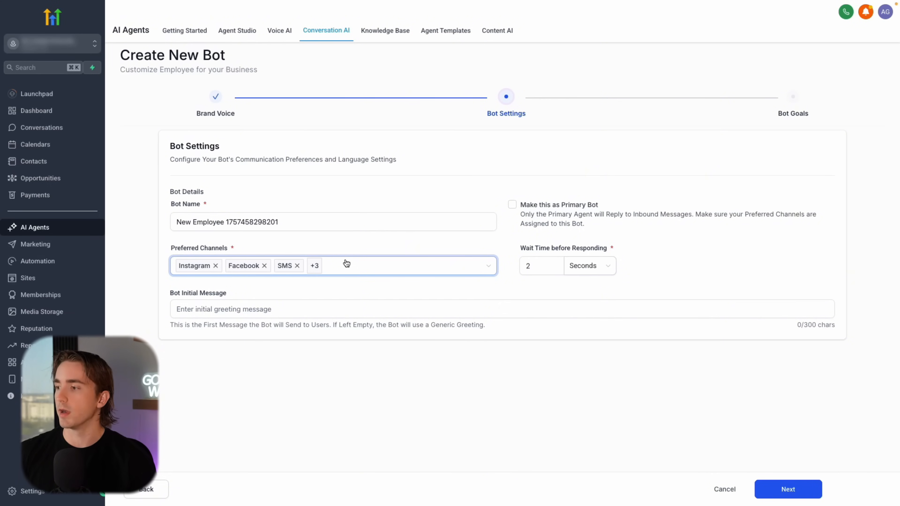
pyautogui.click(344, 266)
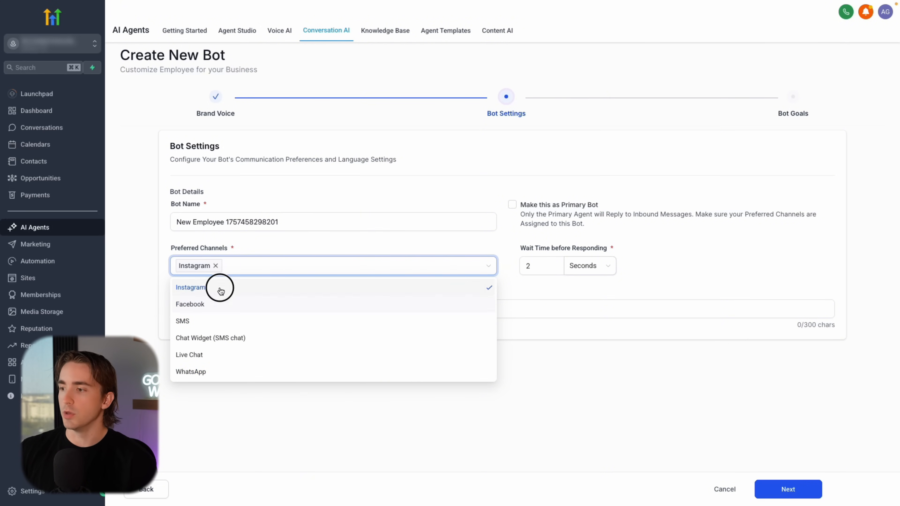
pyautogui.click(182, 321)
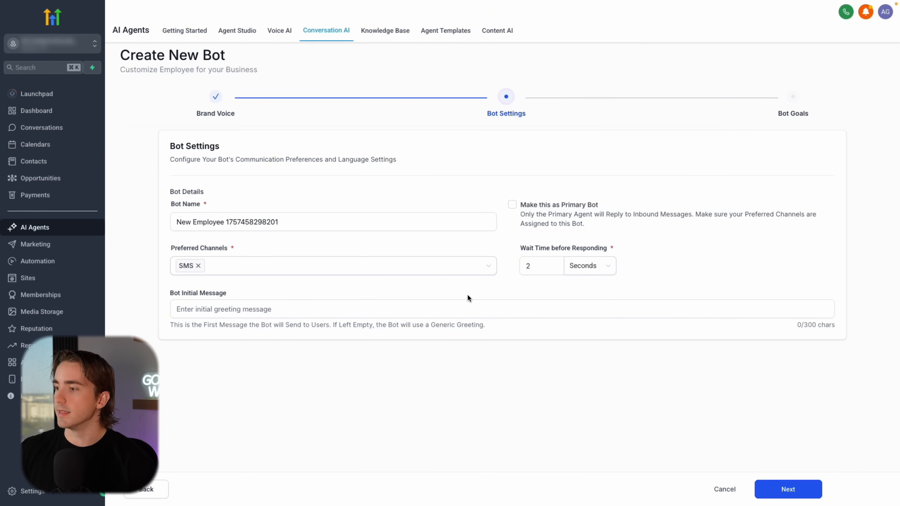
# Step: Leave the bot non-primary after toggling Primary Bot on and off, and continue to Bot Goals
pyautogui.click(511, 205)
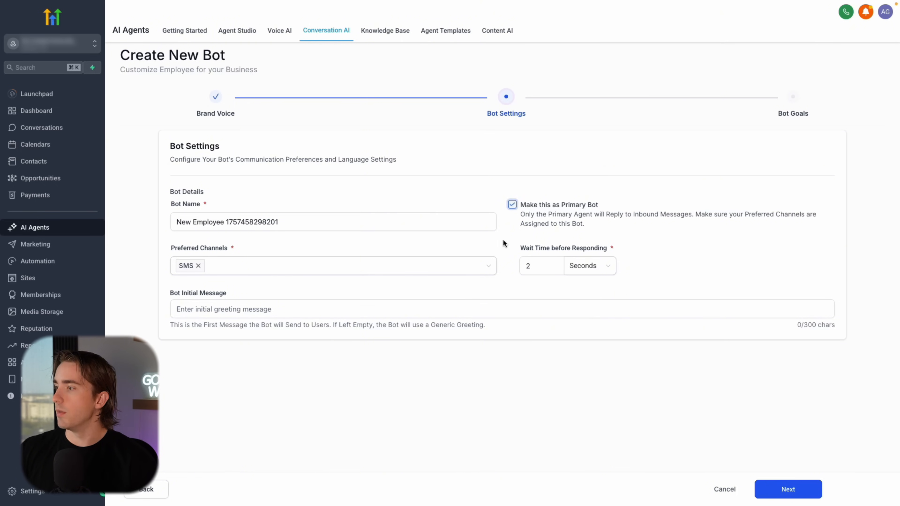
pyautogui.click(511, 205)
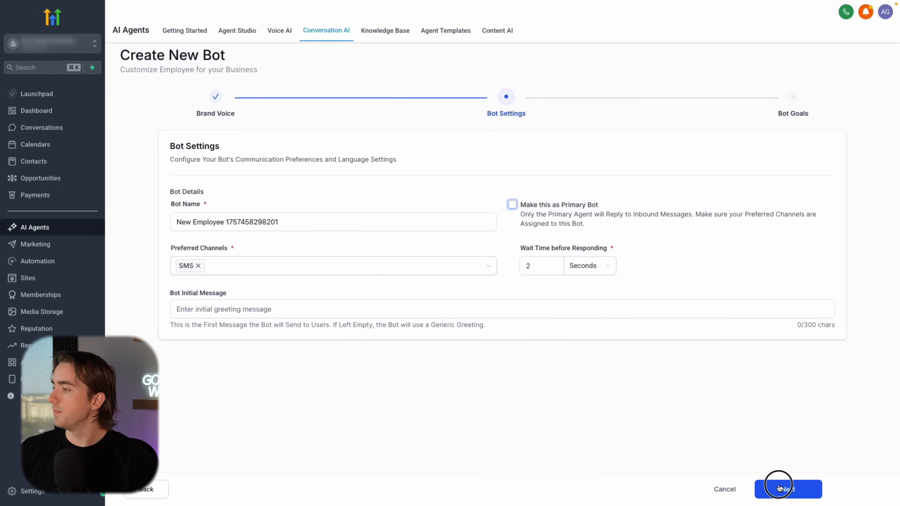
pyautogui.click(787, 489)
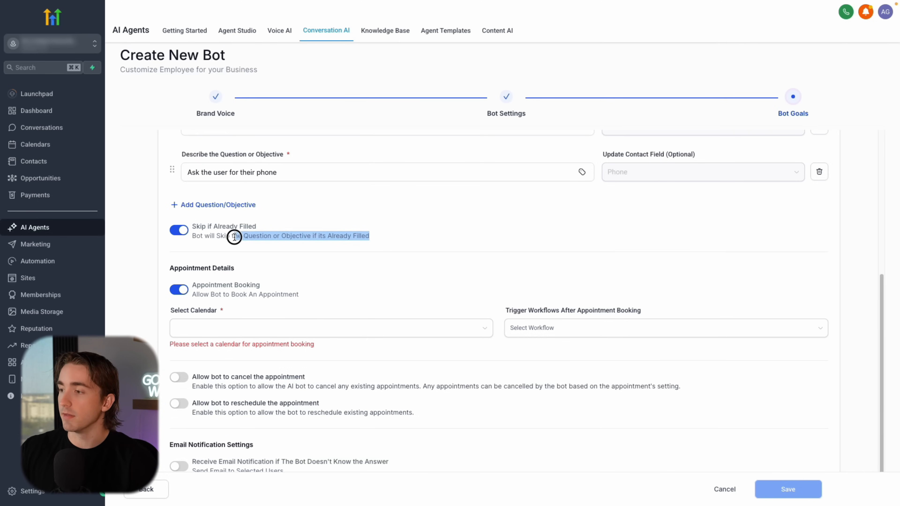
# Step: Turn off skipping already-filled questions, book into the Detailing Services calendar, and save the bot
pyautogui.click(179, 230)
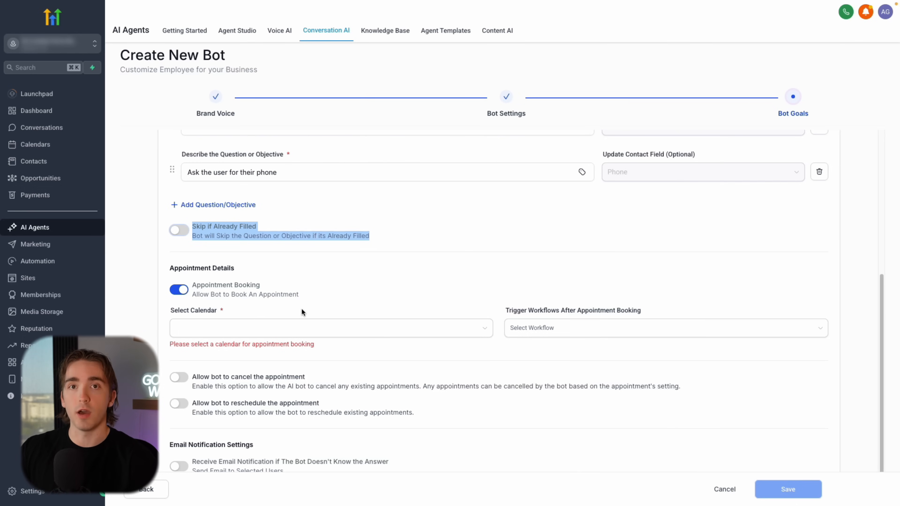
pyautogui.moveTo(286, 310)
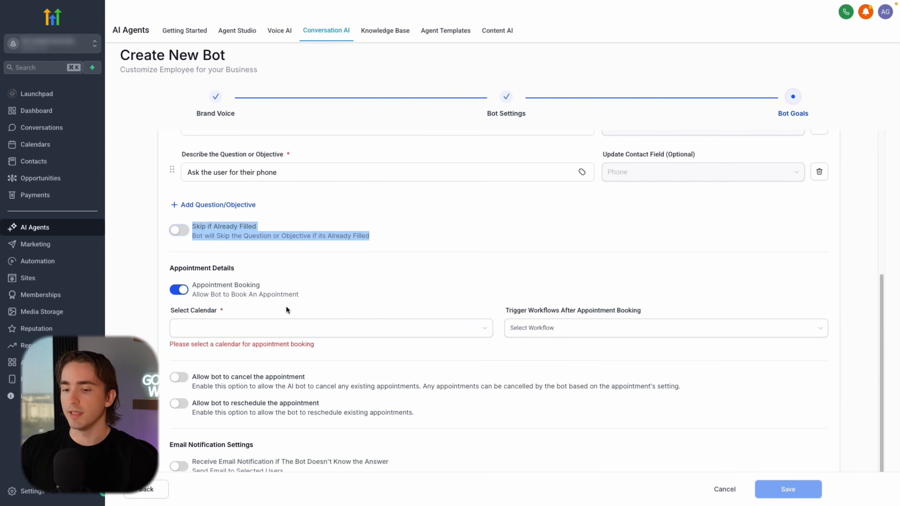
pyautogui.moveTo(303, 305)
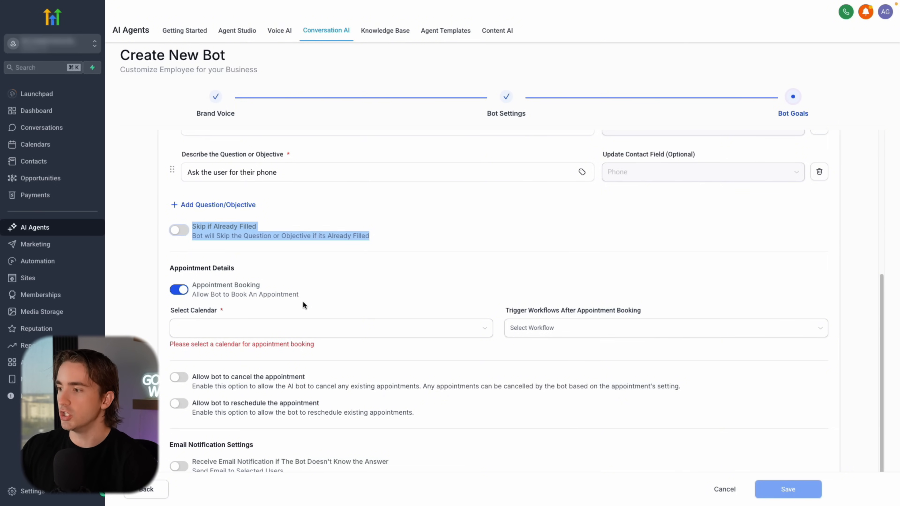
pyautogui.click(330, 328)
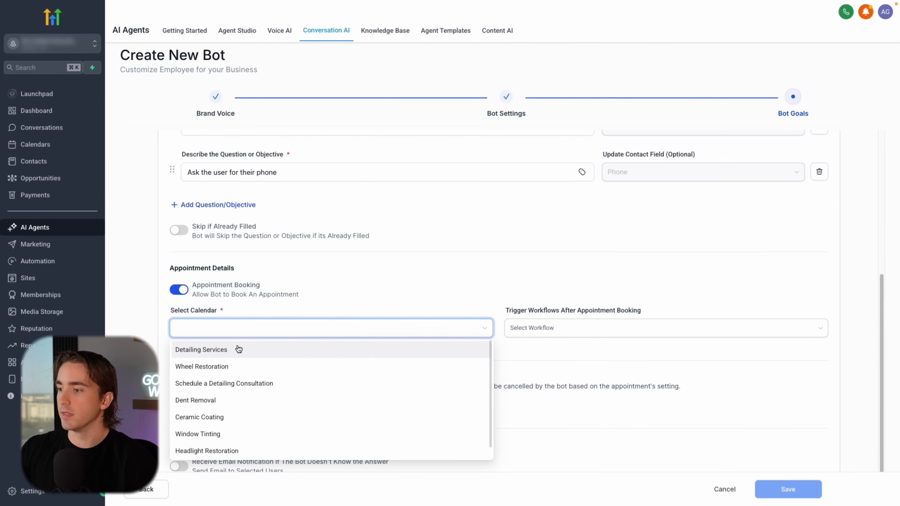
pyautogui.click(202, 350)
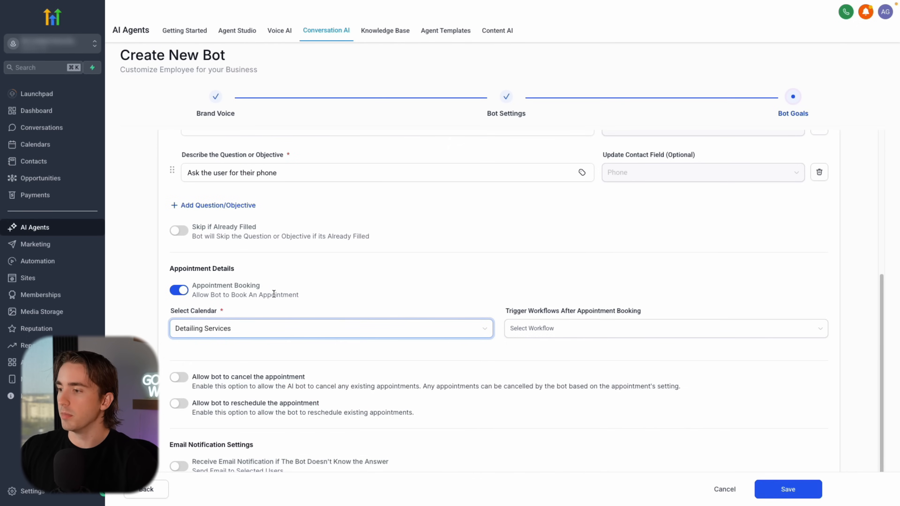
pyautogui.click(787, 489)
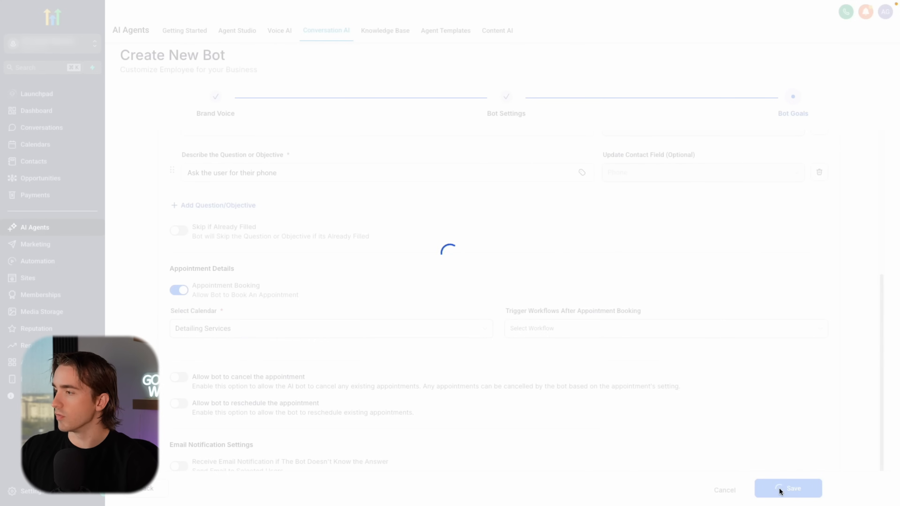
pyautogui.click(787, 489)
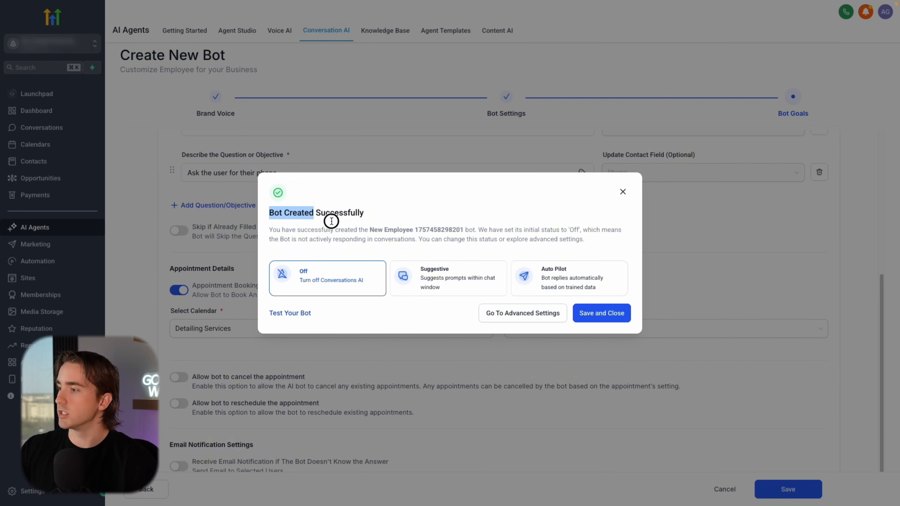
# Step: Set the bot's status to Auto Pilot and save and close
pyautogui.click(568, 278)
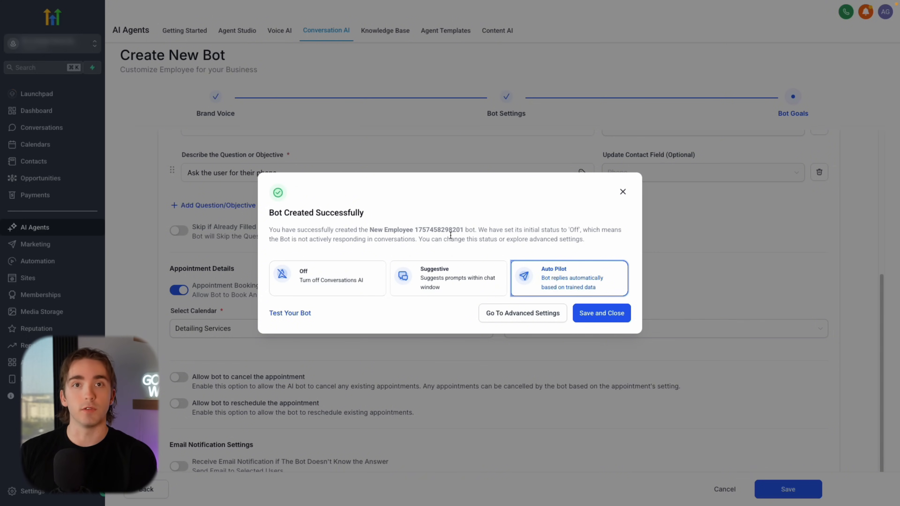
pyautogui.moveTo(598, 317)
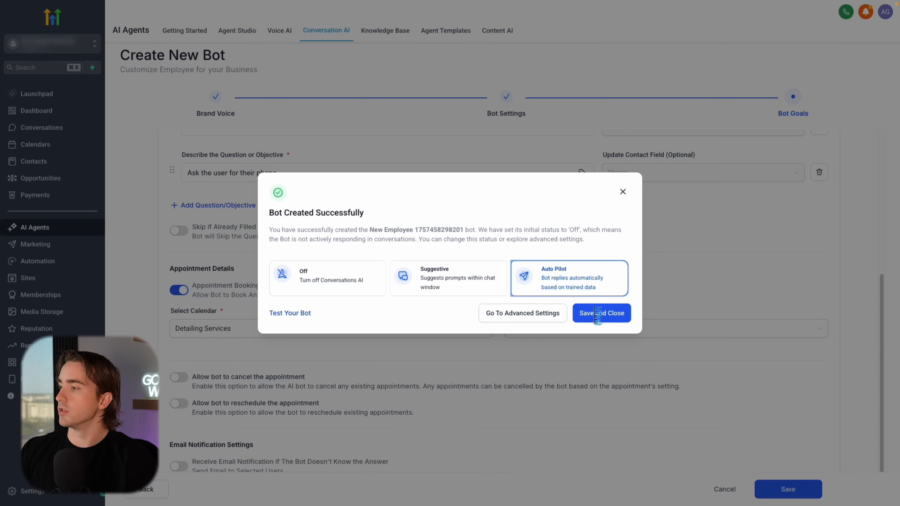
pyautogui.click(601, 313)
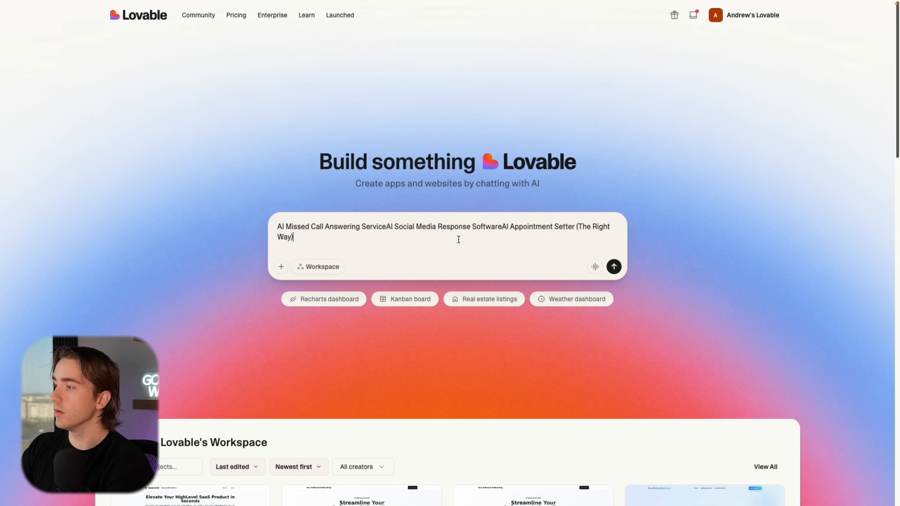
# Step: Replace '(The Right Way)' with a prompt for an AI company landing page selling these primary services at 3 pricing tiers
pyautogui.moveTo(575, 226); pyautogui.dragTo(293, 237)
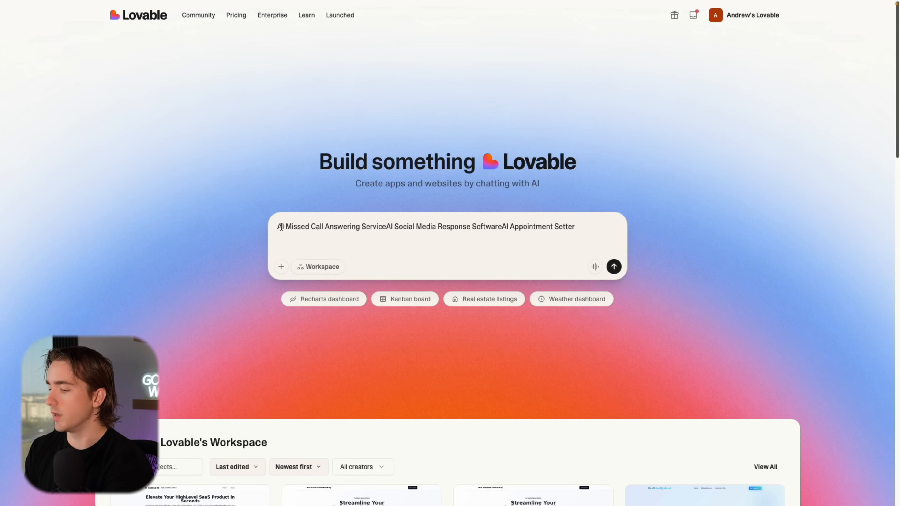
pyautogui.write('Create a')
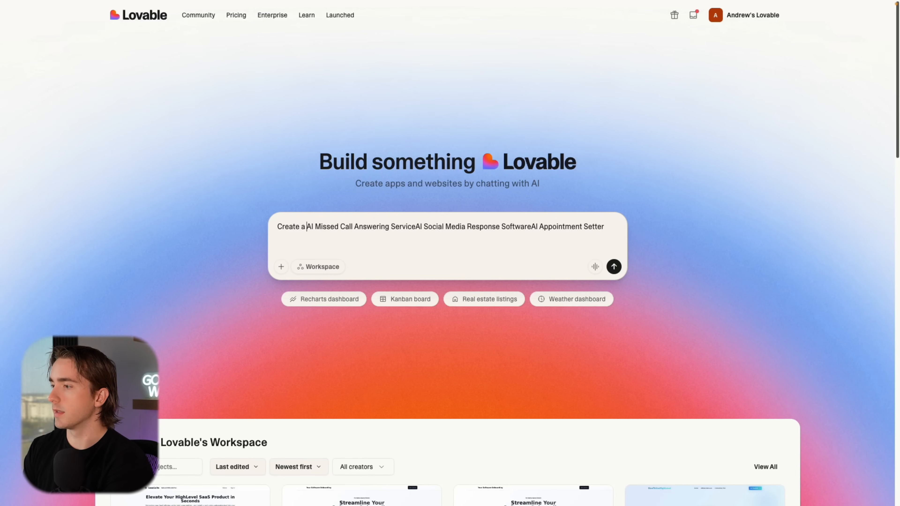
pyautogui.write('landing page for an')
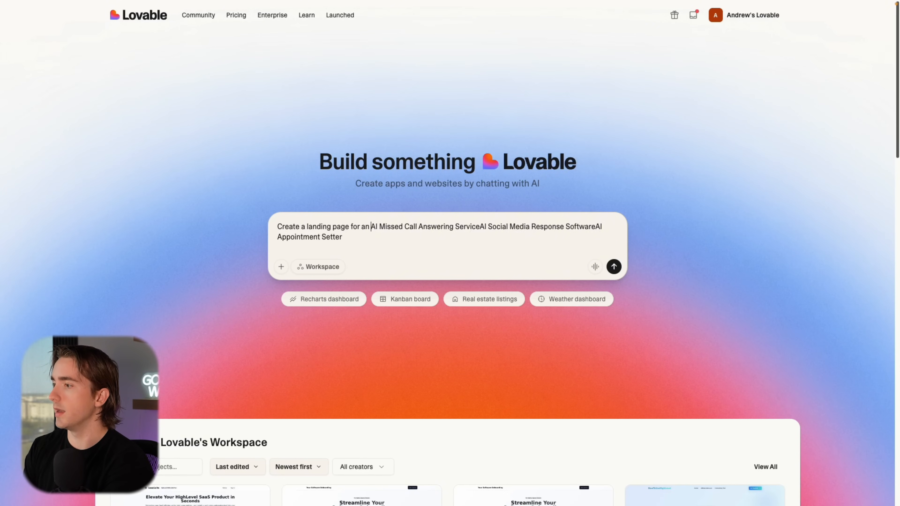
pyautogui.write('ai company selling t')
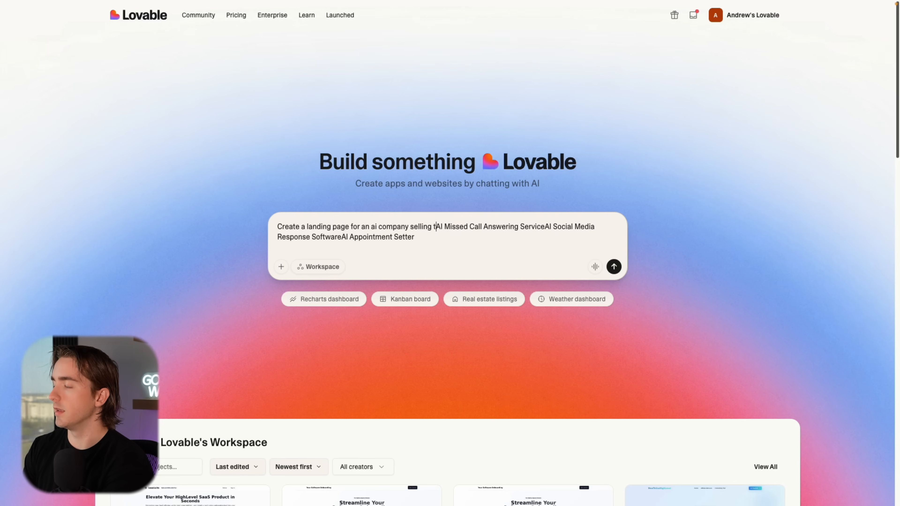
pyautogui.write('these primary serv')
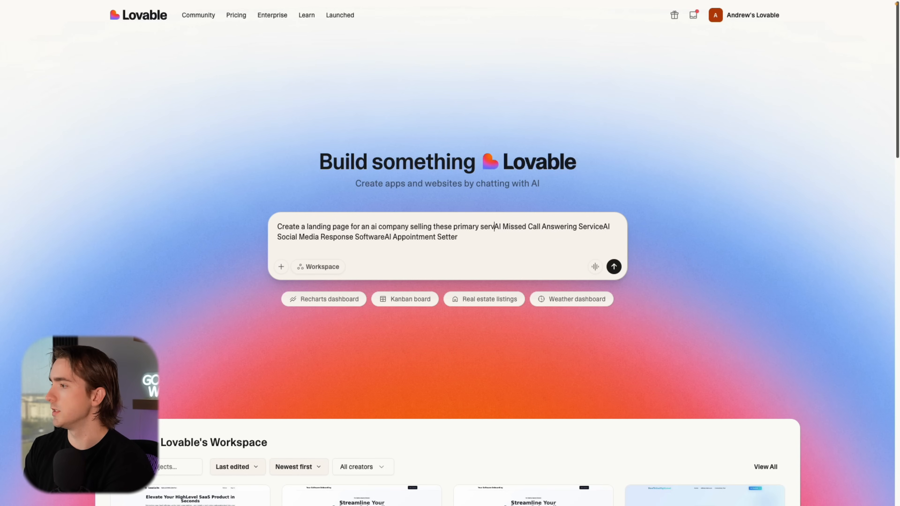
pyautogui.write('at 3 prici')
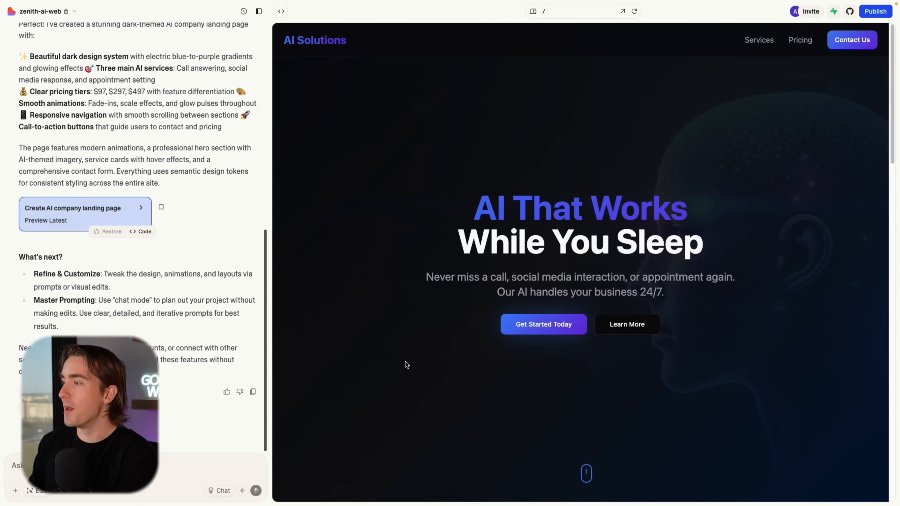
pyautogui.moveTo(626, 324)
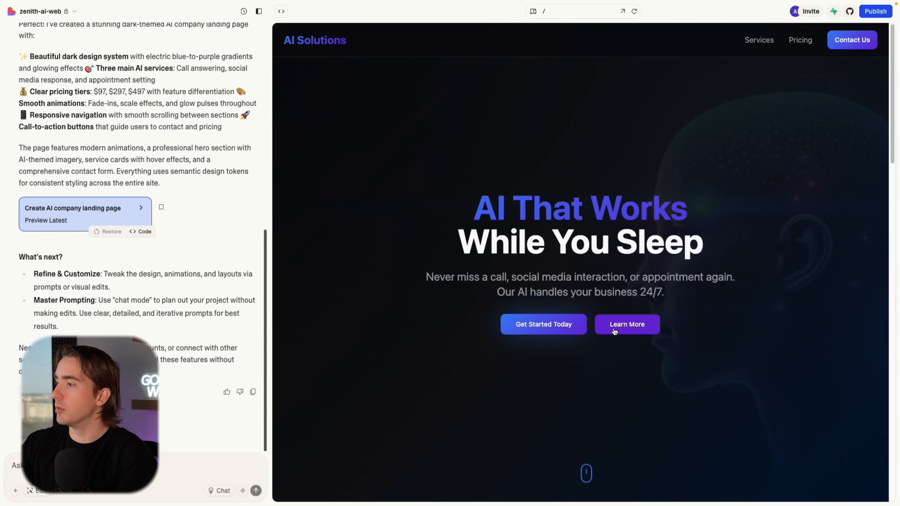
pyautogui.scroll(-3)
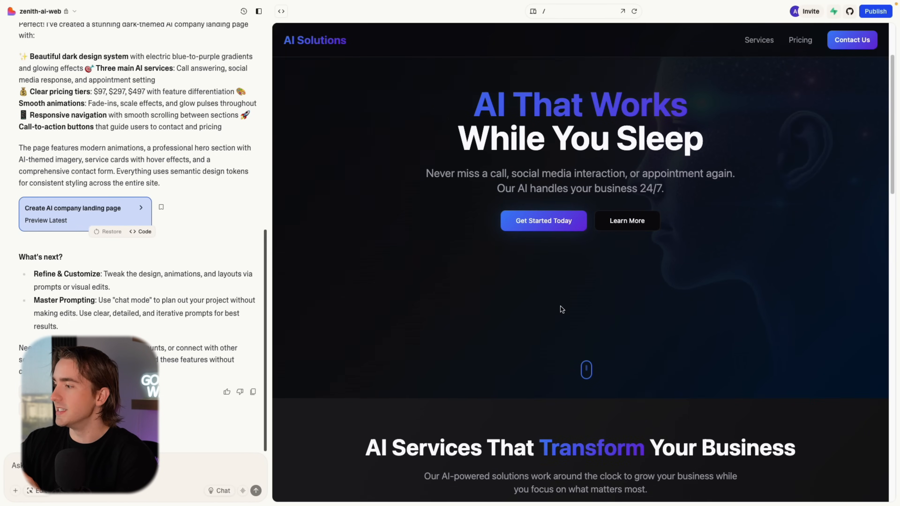
pyautogui.scroll(-3)
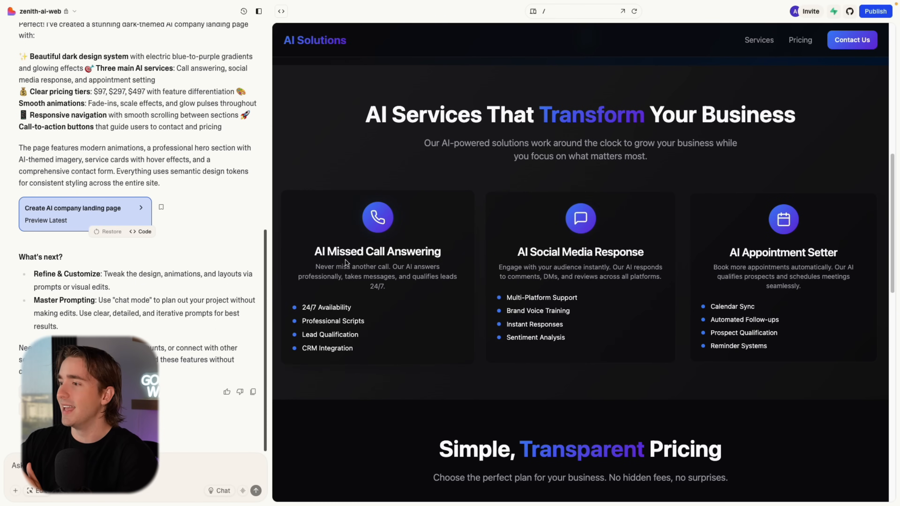
pyautogui.scroll(-3)
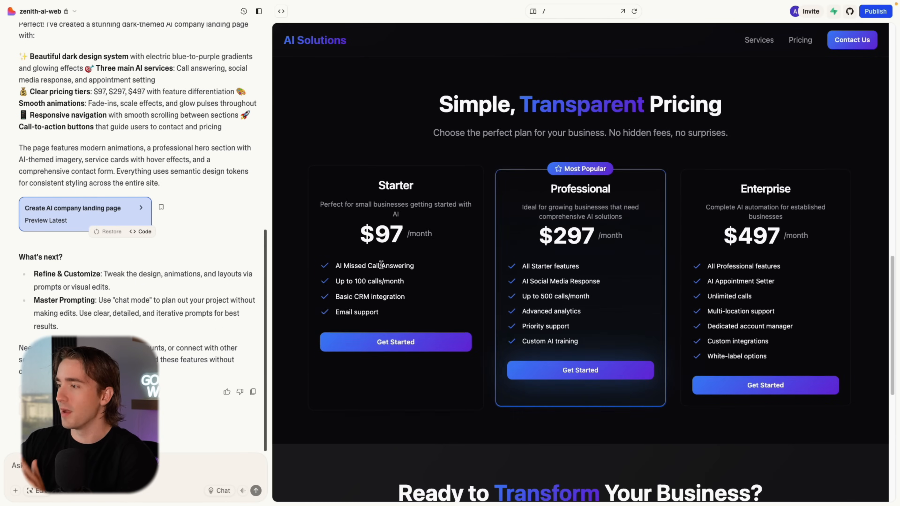
pyautogui.scroll(-3)
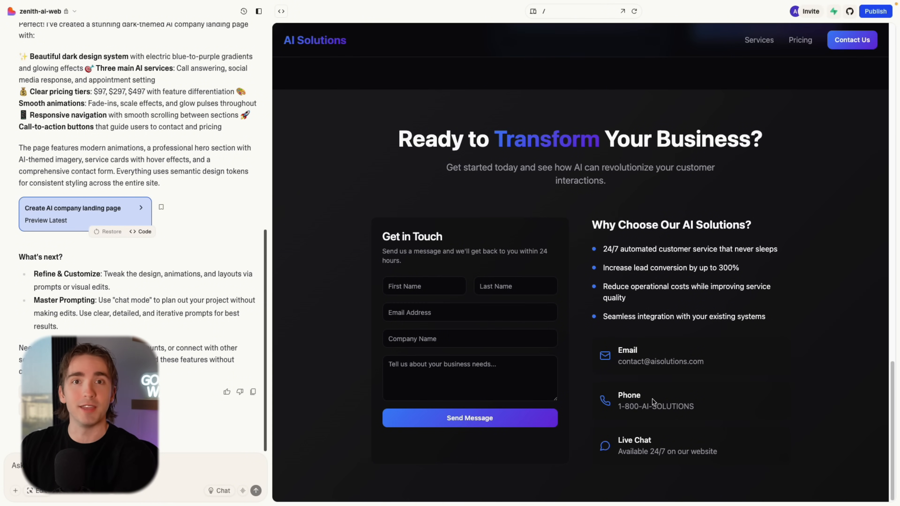
pyautogui.moveTo(568, 412)
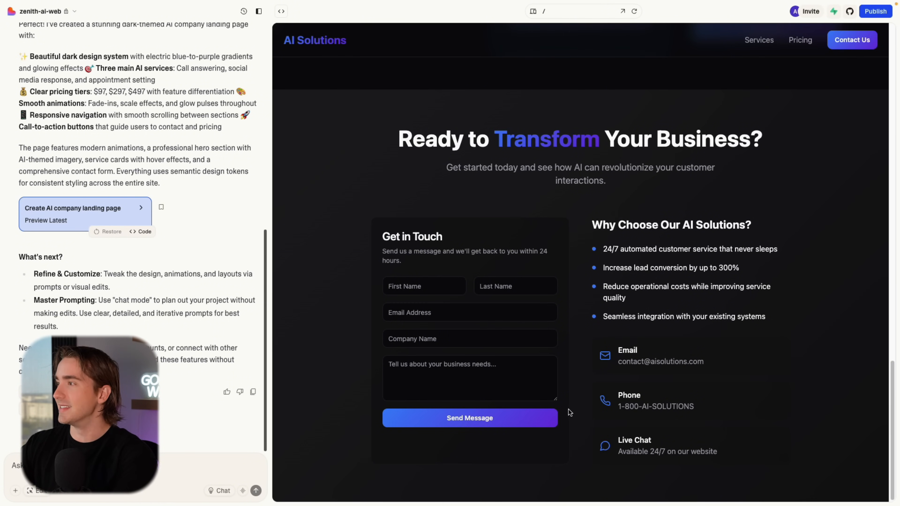